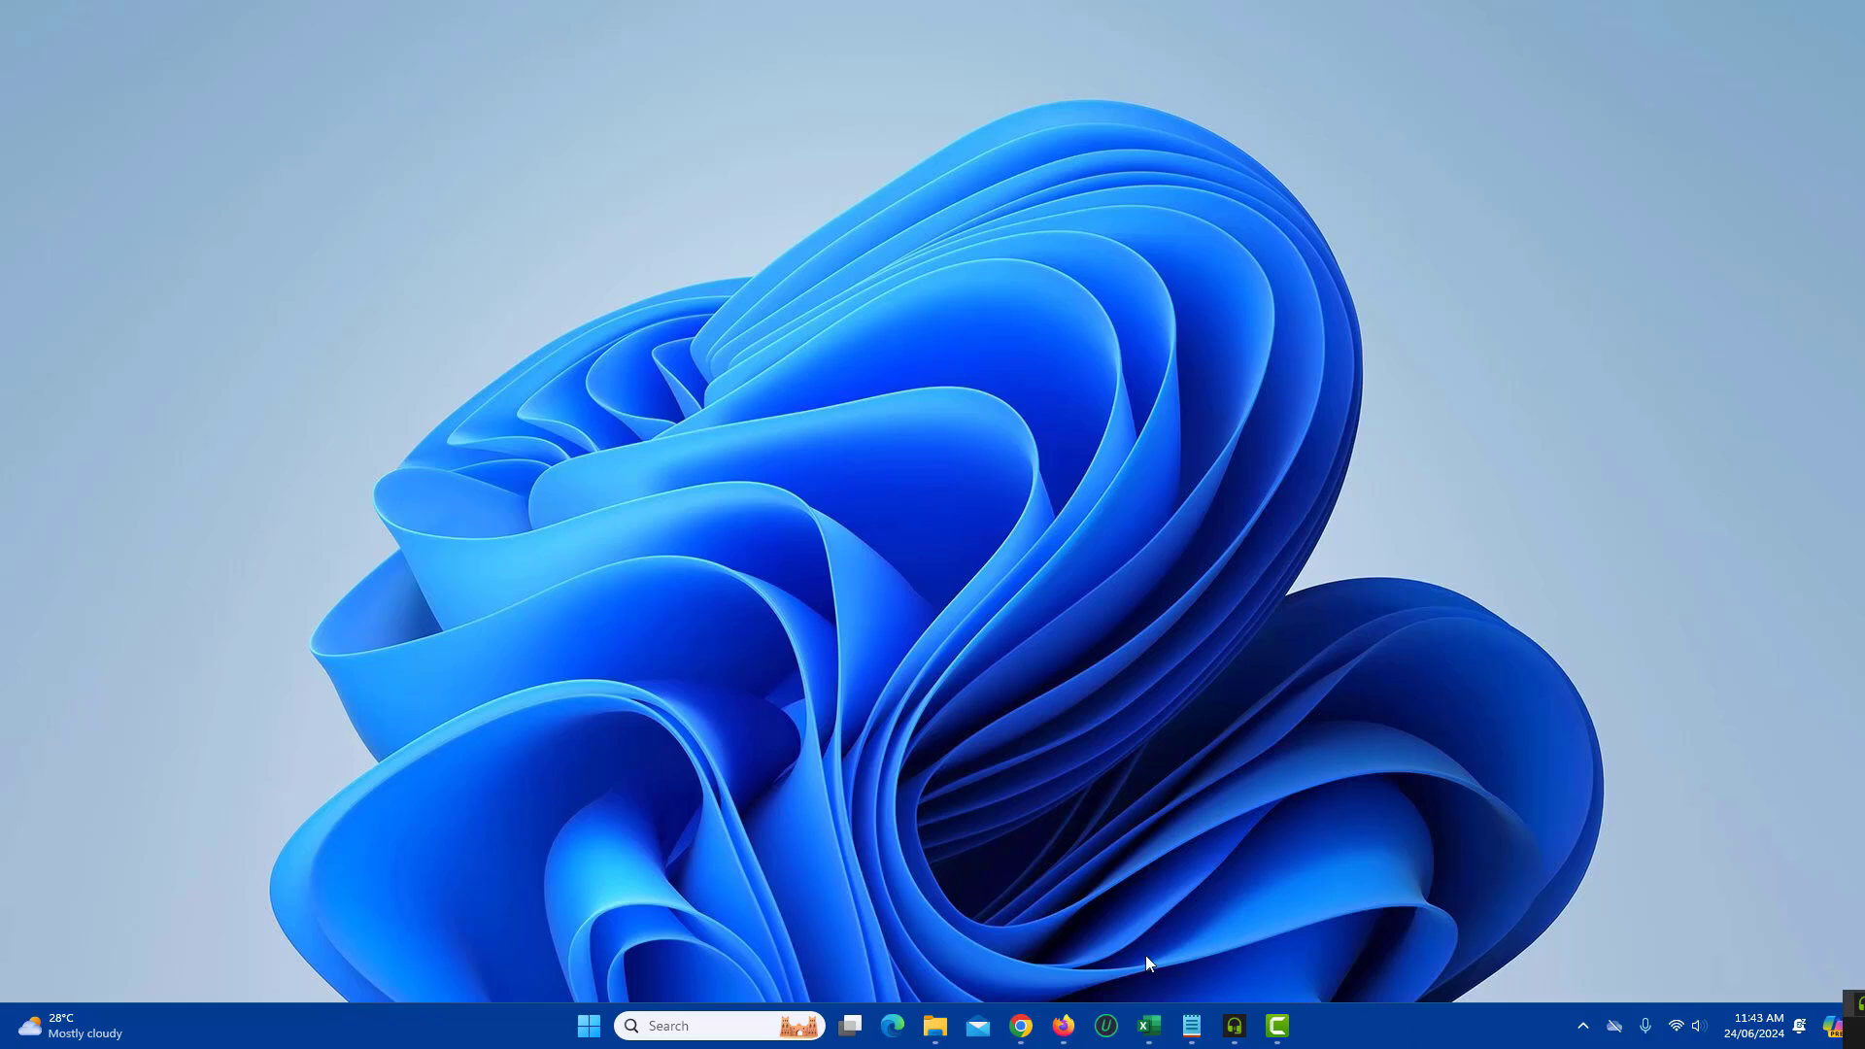
Step: Bring up the Netflix home page in Chrome and open the profile menu
{"action": "left_click", "coordinate": [1022, 1025]}
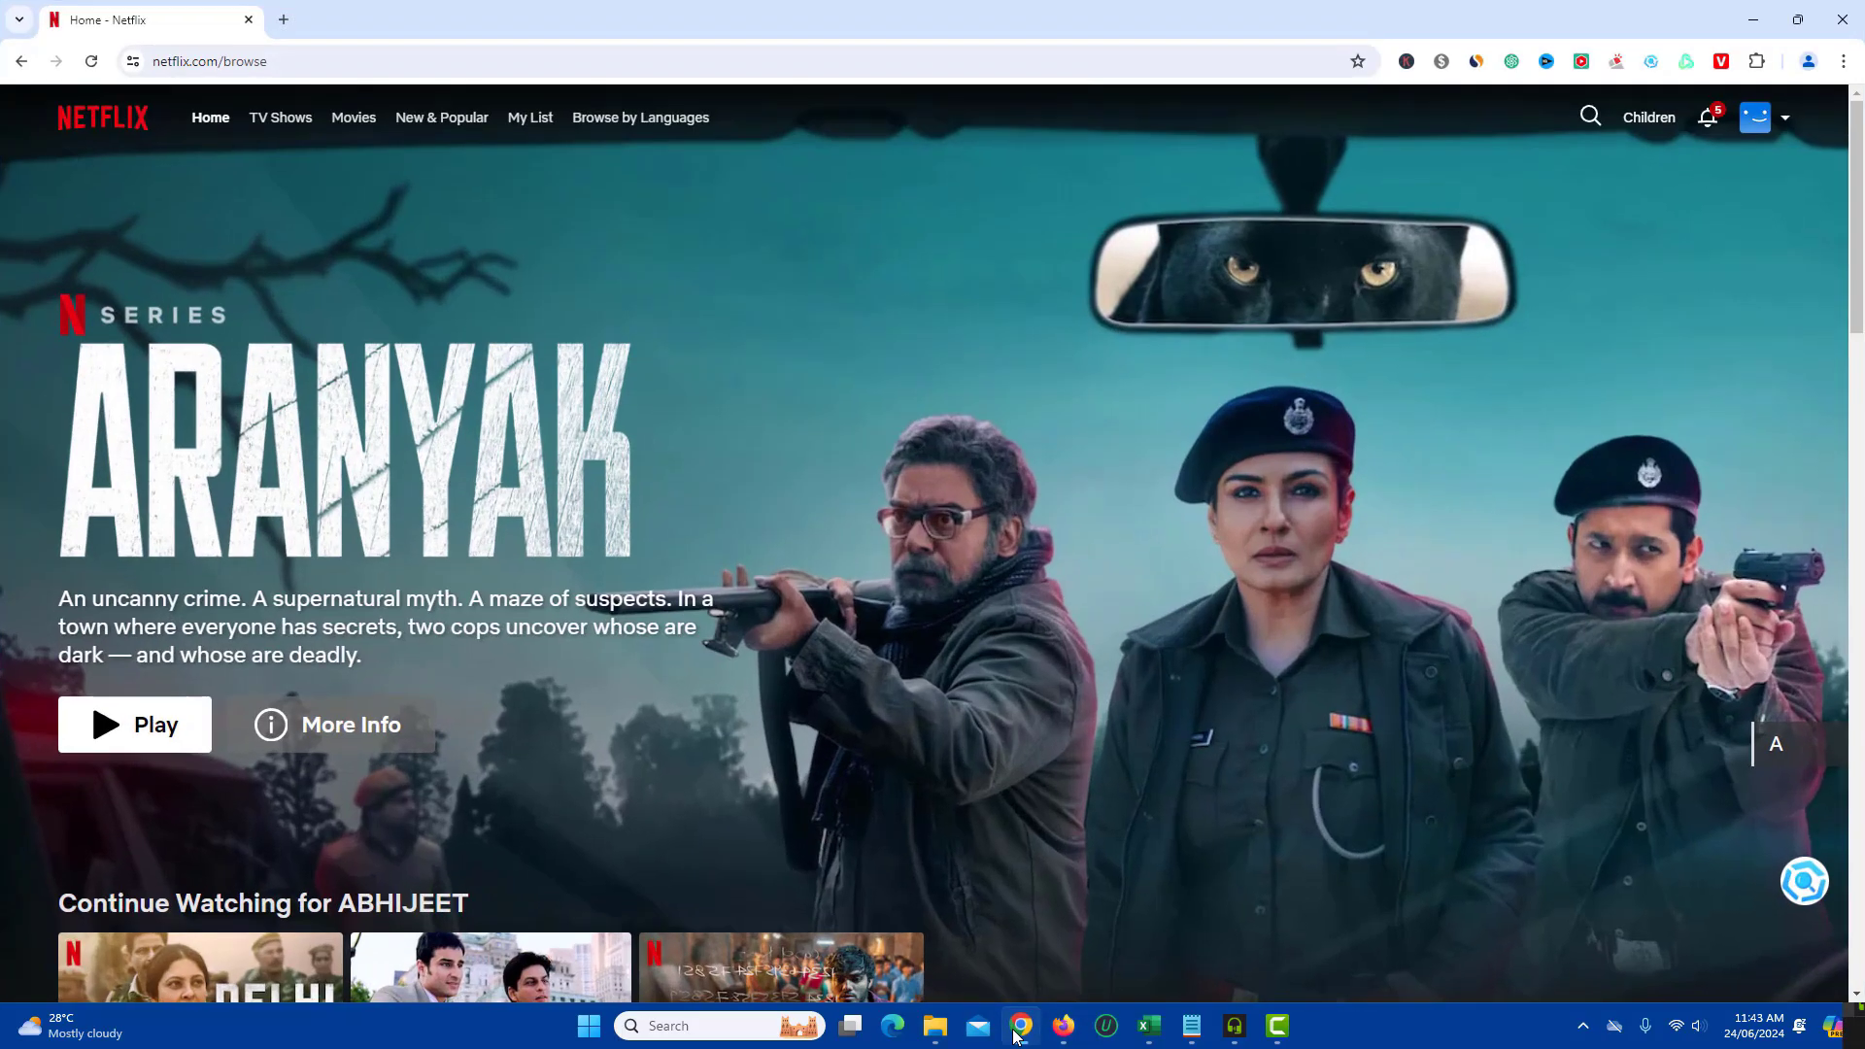
{"action": "mouse_move", "coordinate": [454, 311]}
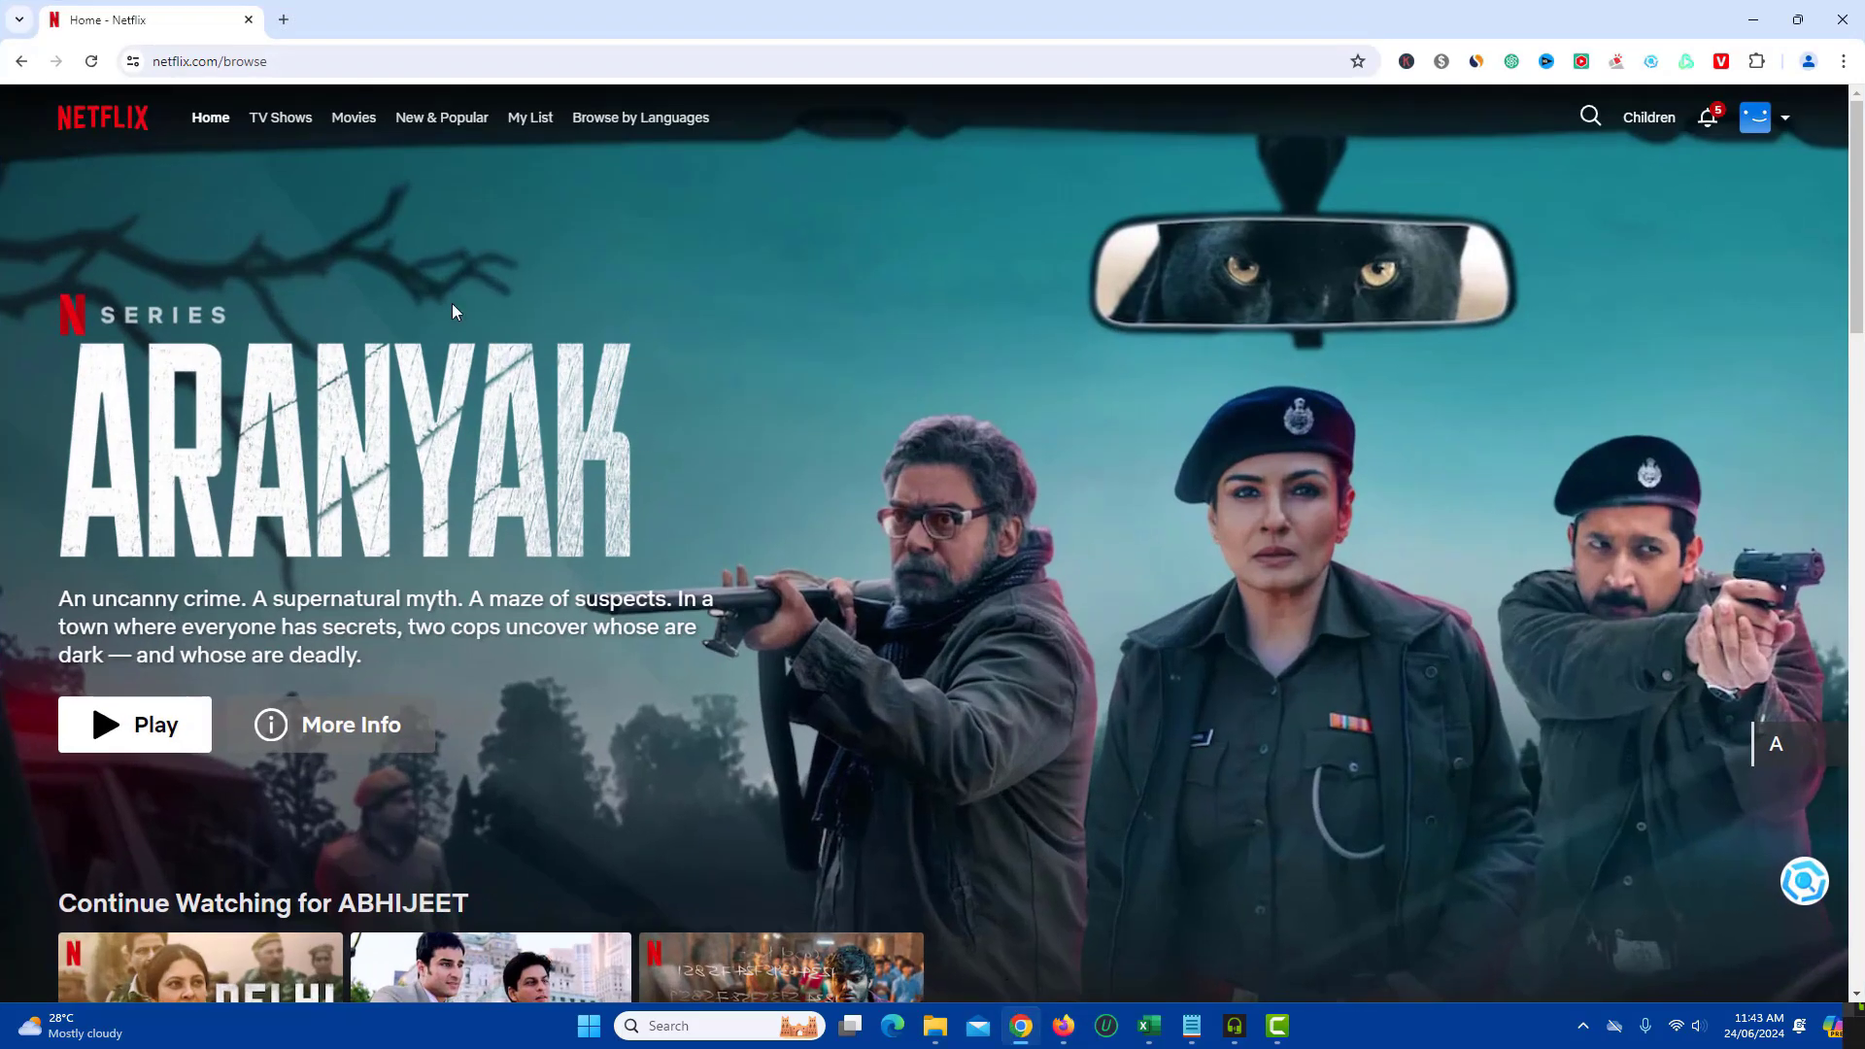
{"action": "mouse_move", "coordinate": [297, 208]}
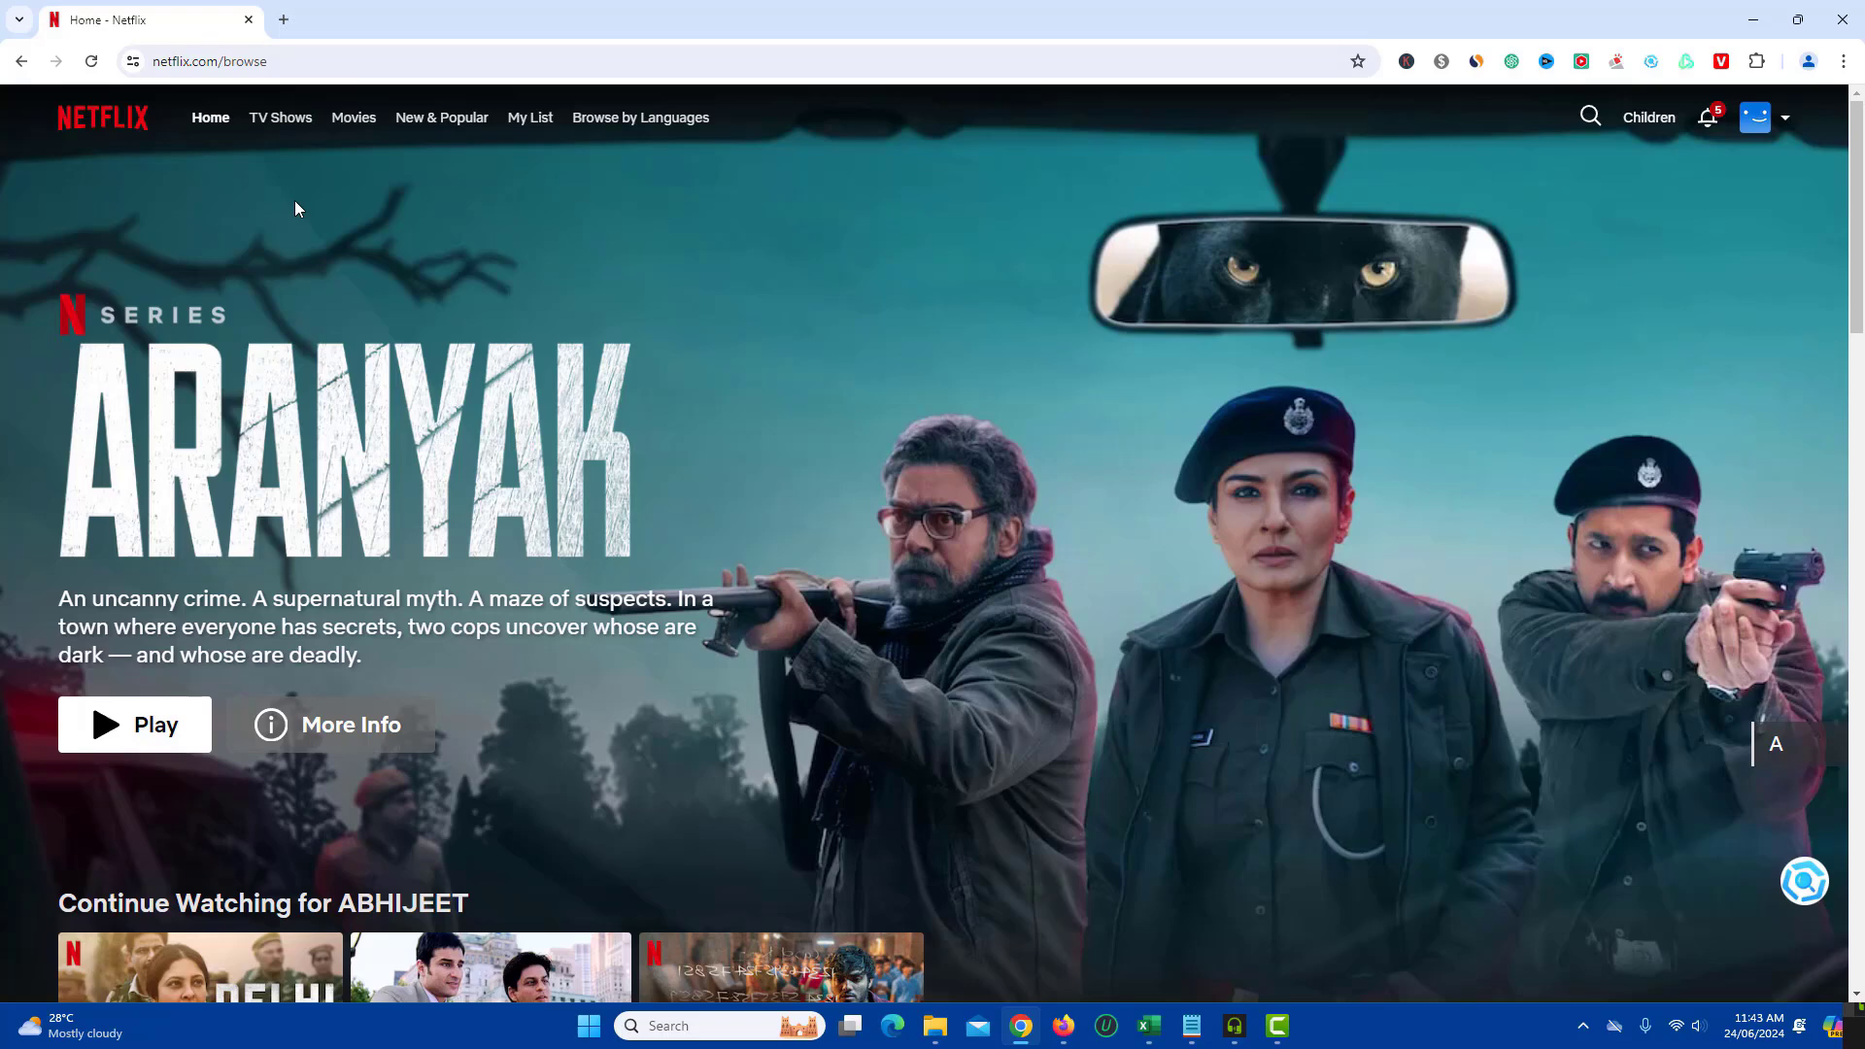
{"action": "mouse_move", "coordinate": [1813, 262]}
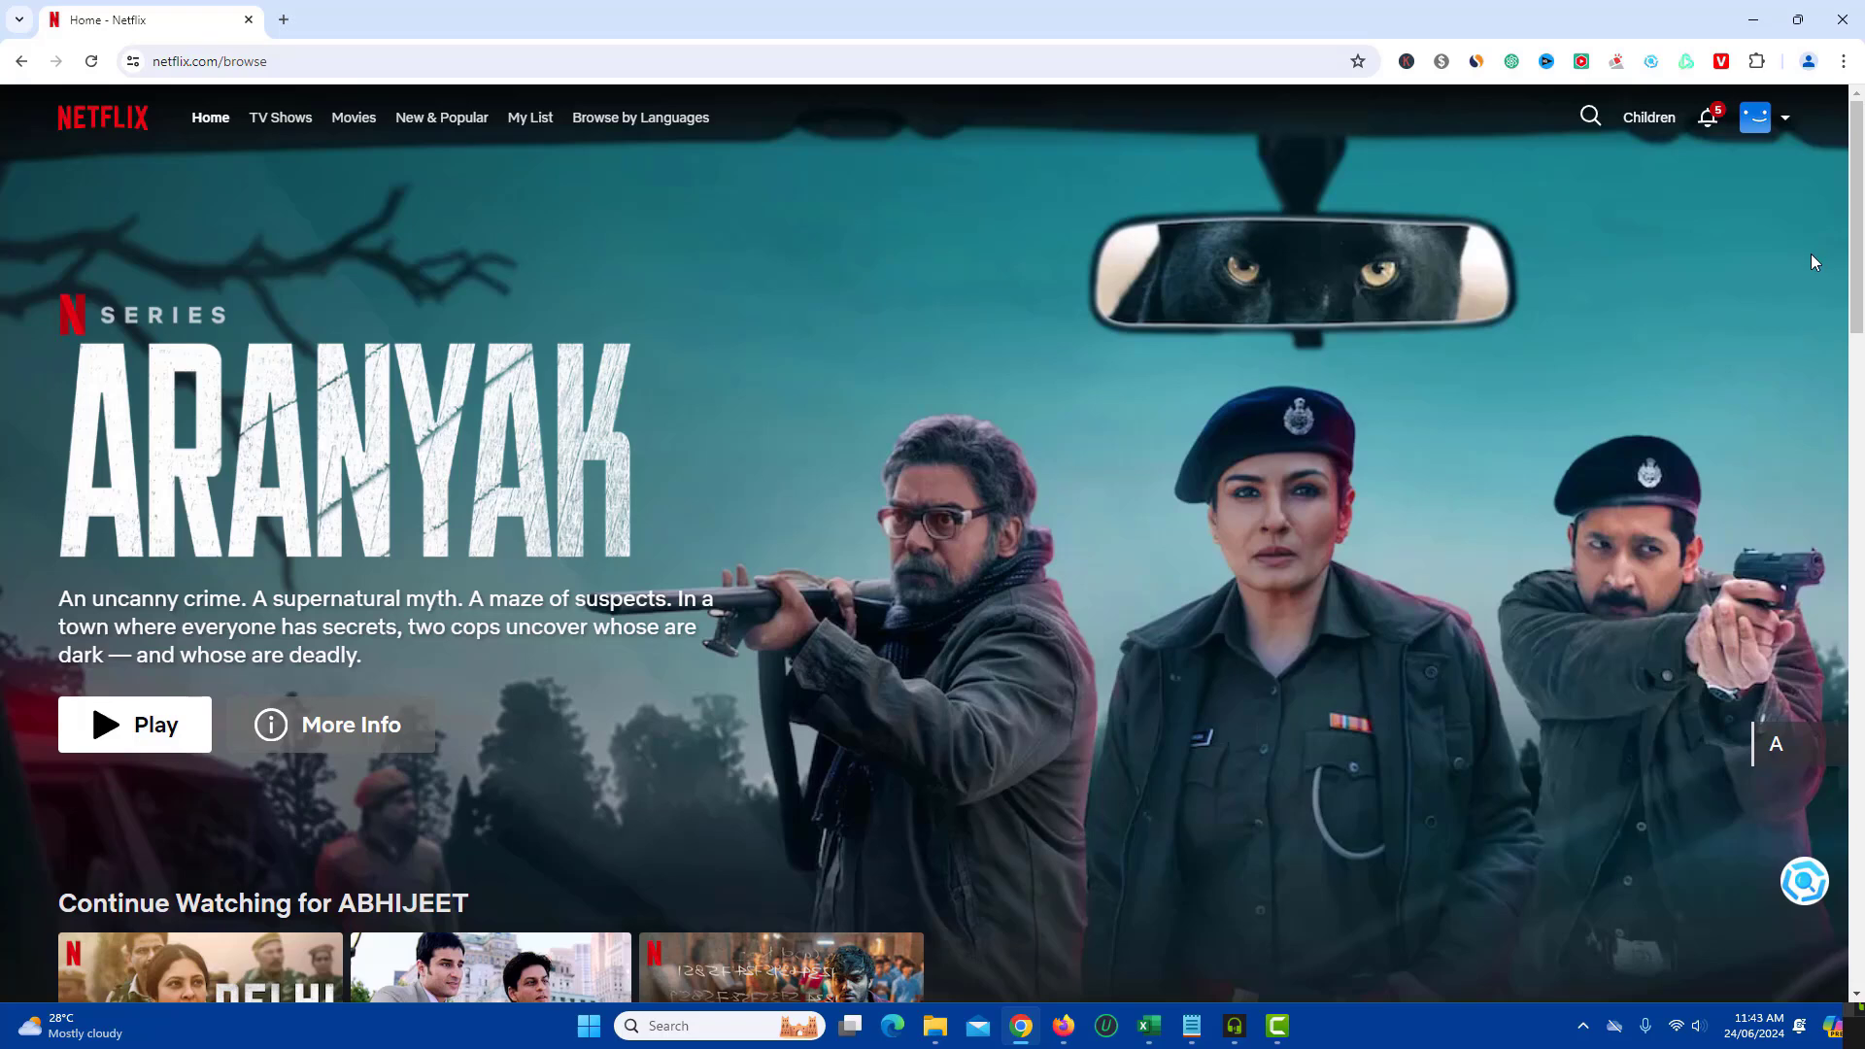
{"action": "left_click", "coordinate": [1783, 117]}
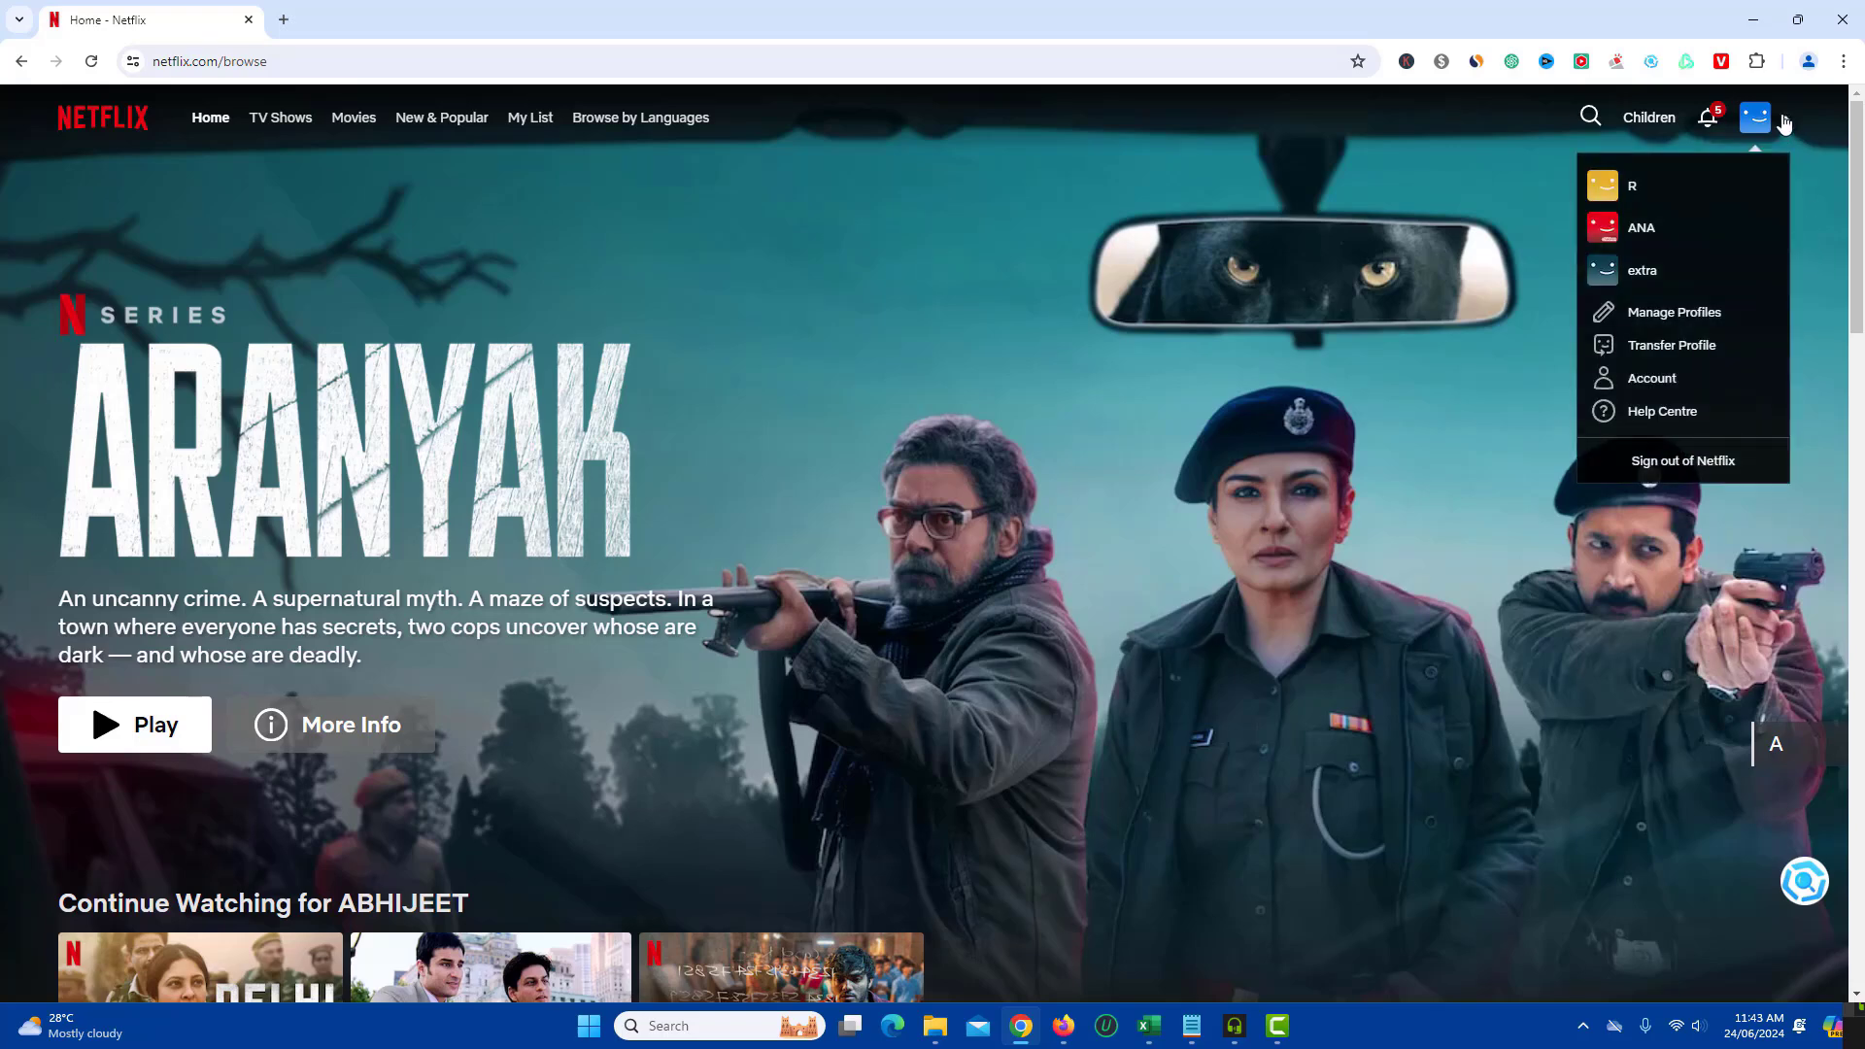
{"action": "mouse_move", "coordinate": [1697, 382]}
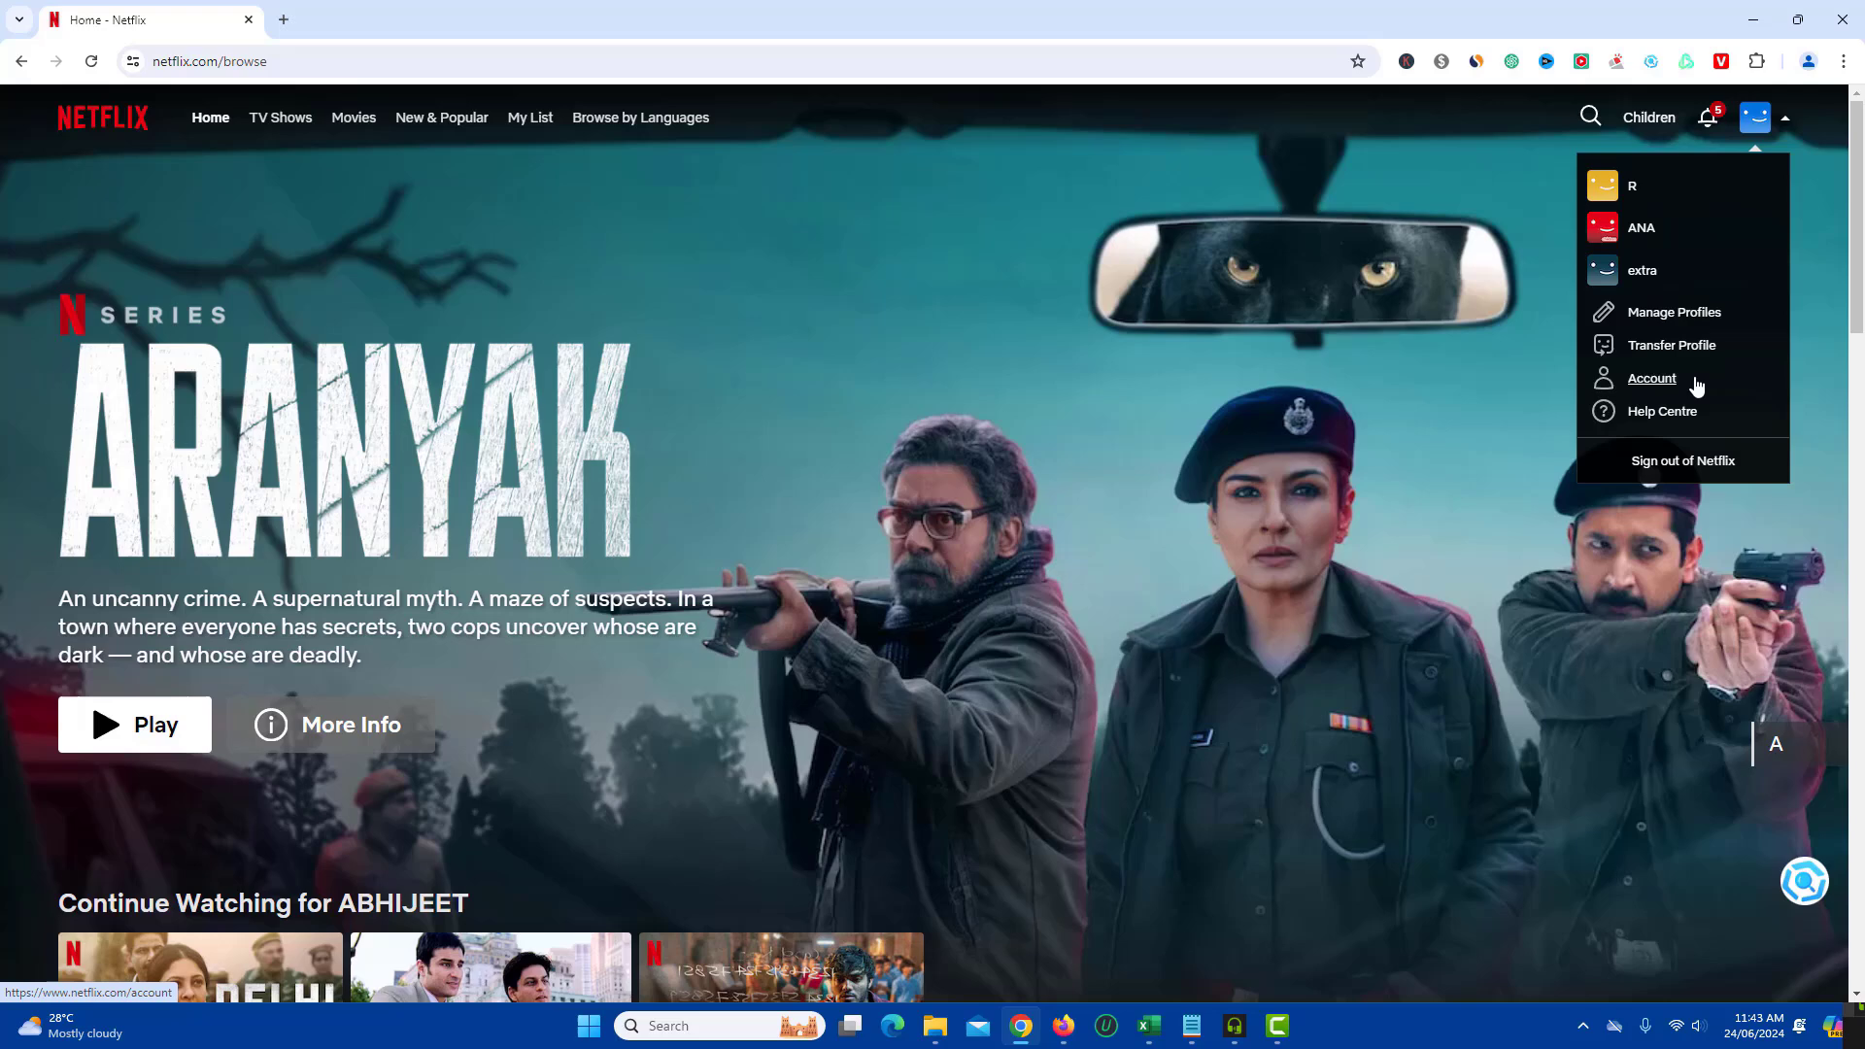
{"action": "mouse_move", "coordinate": [1659, 384]}
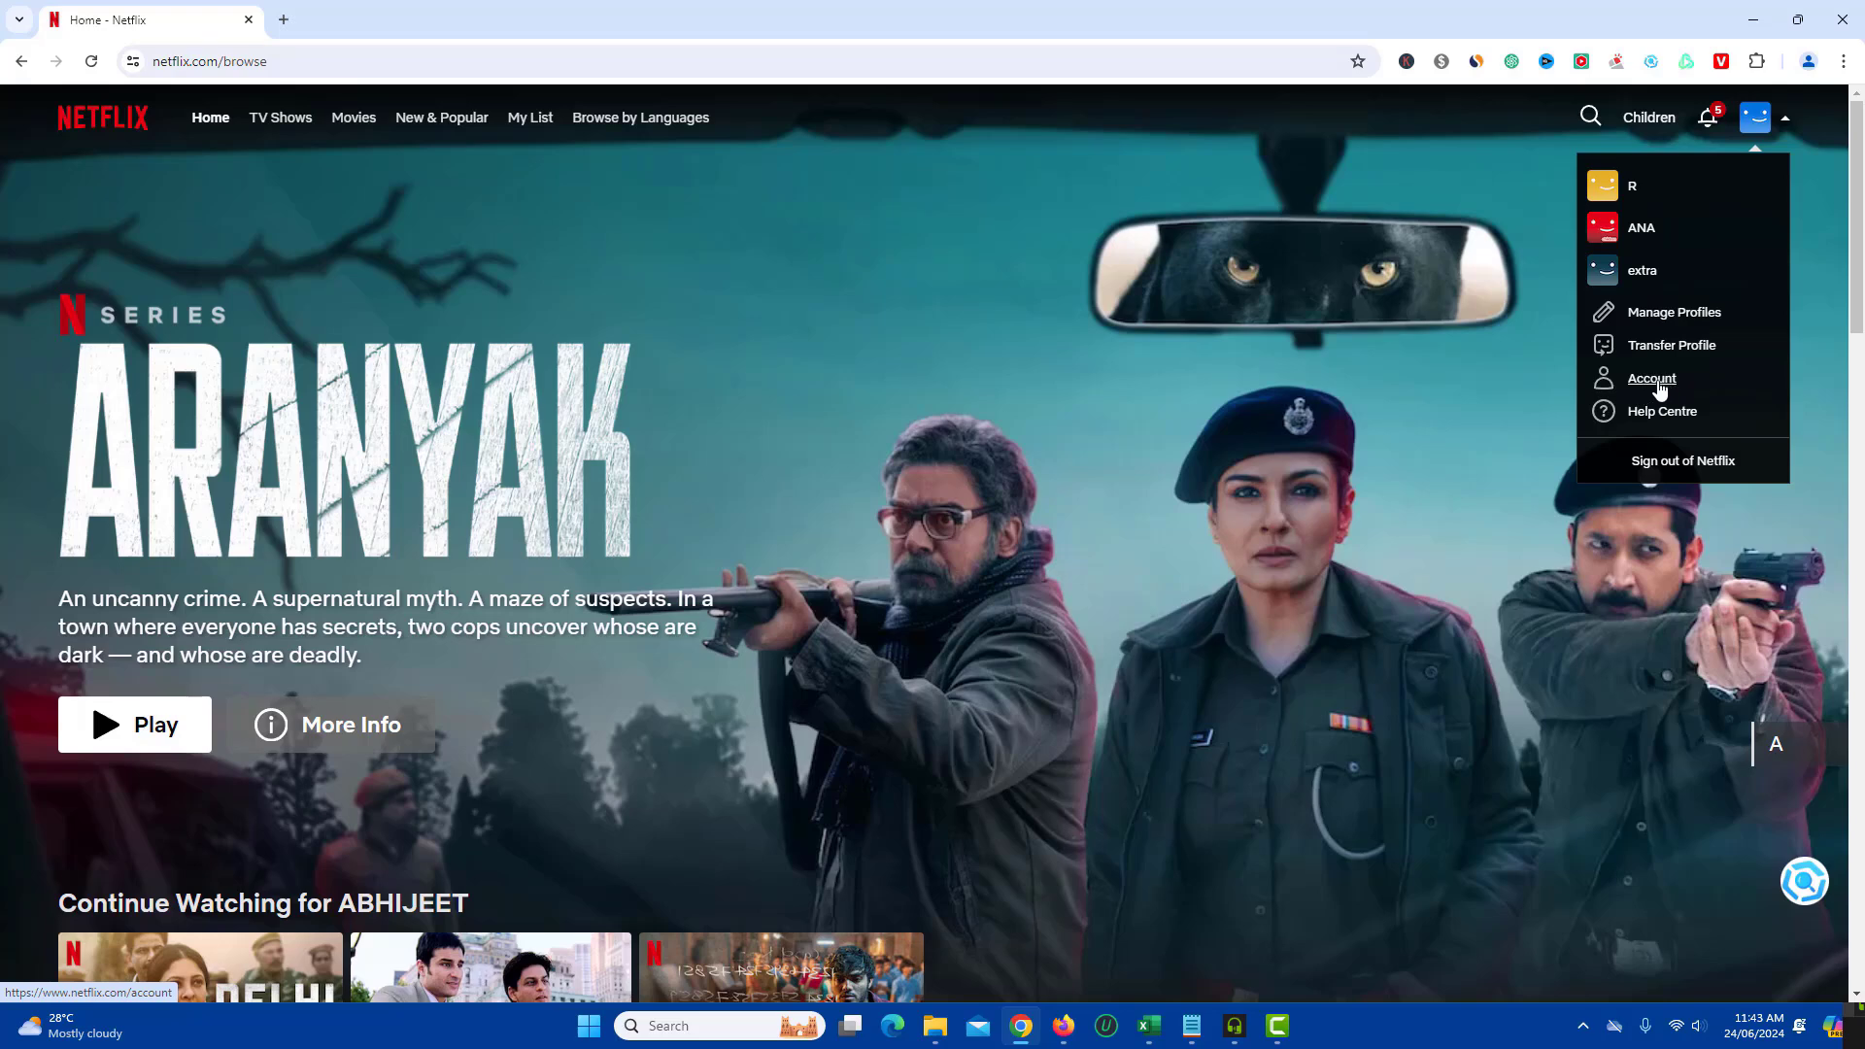
Step: Go to Account settings and open Manage profiles, listing the four profiles
{"action": "left_click", "coordinate": [1652, 379]}
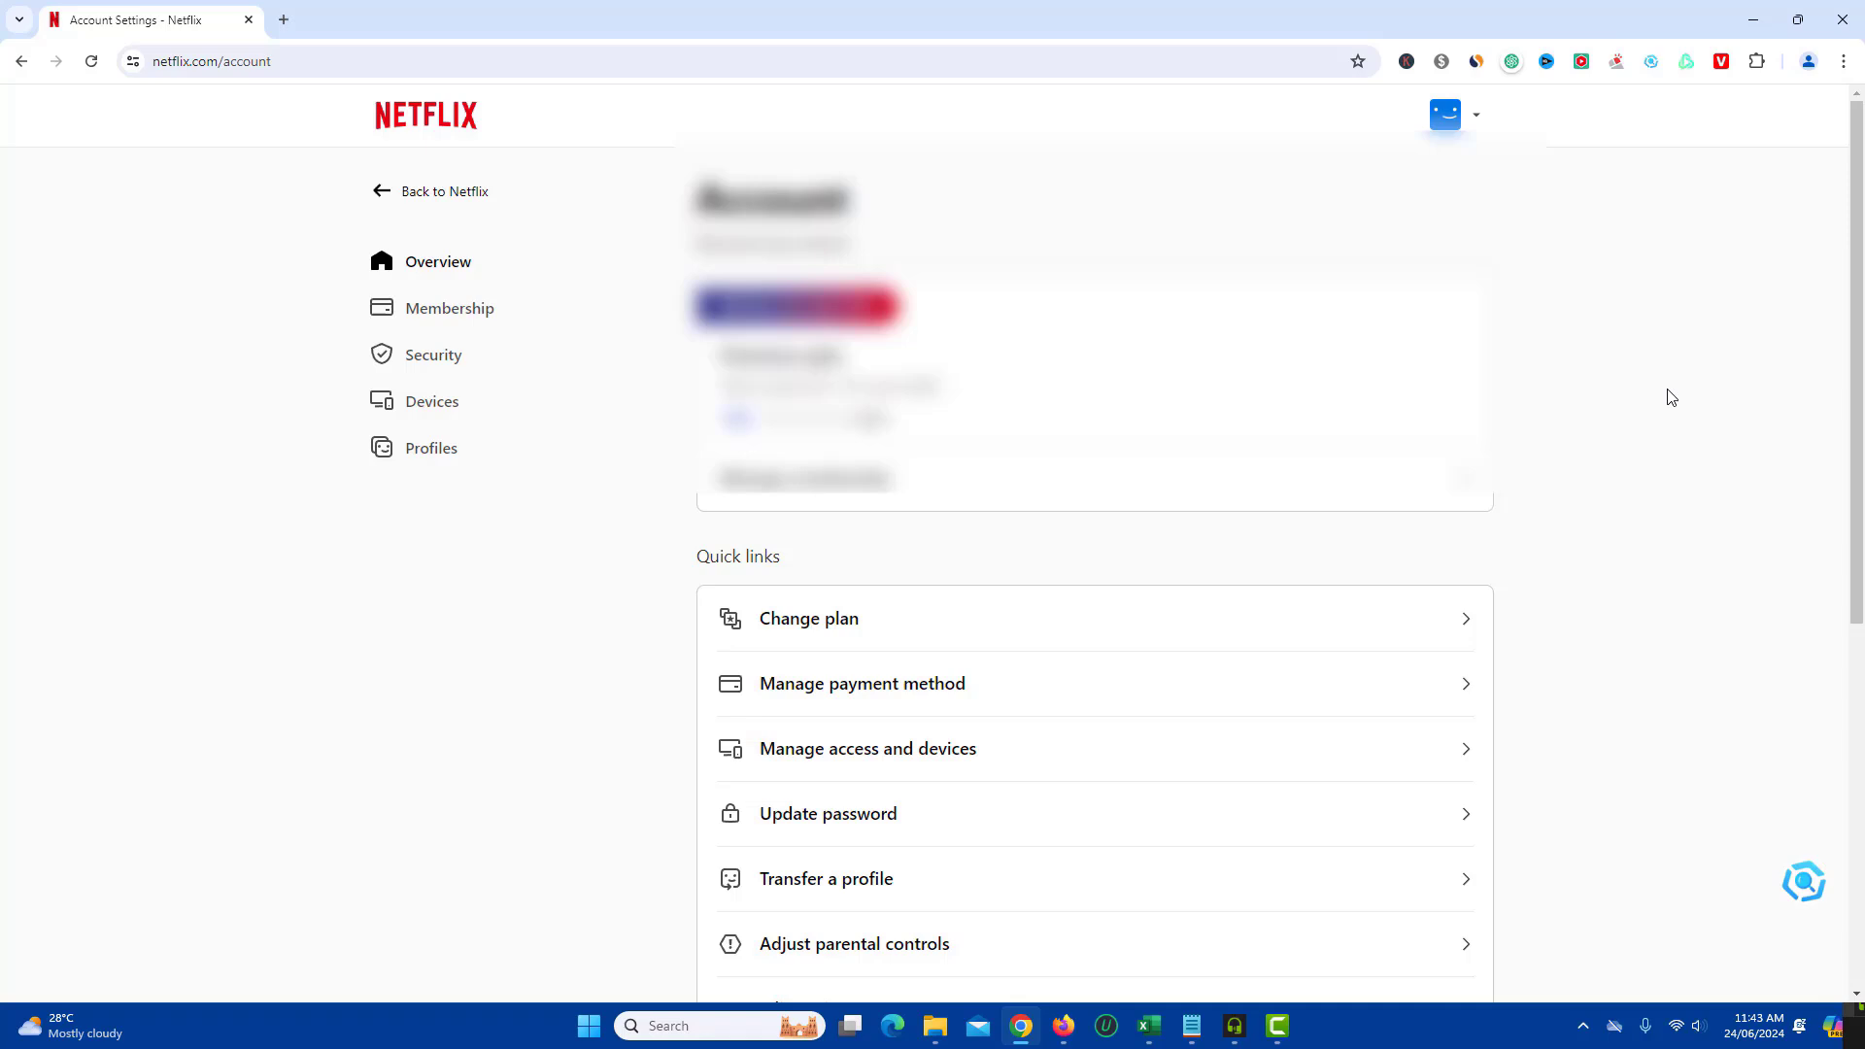
{"action": "scroll", "scroll_direction": "down", "scroll_amount": 3}
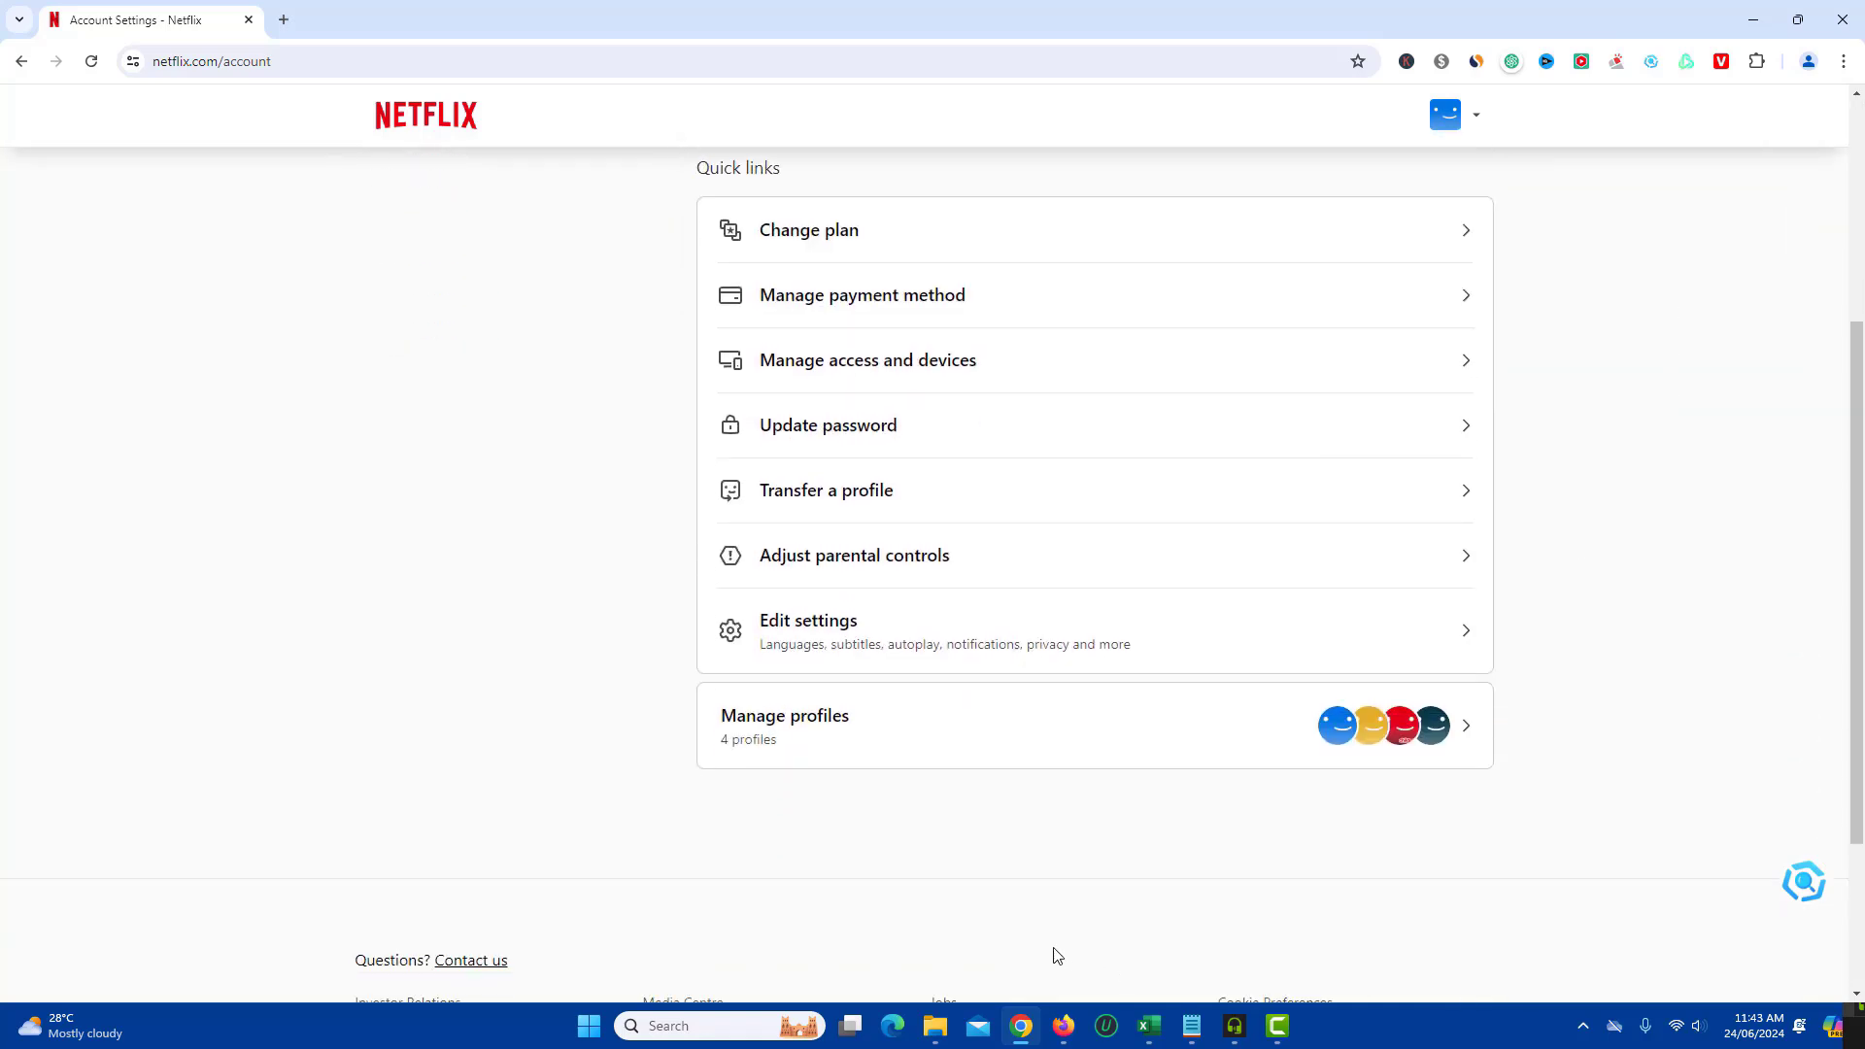
{"action": "mouse_move", "coordinate": [793, 730]}
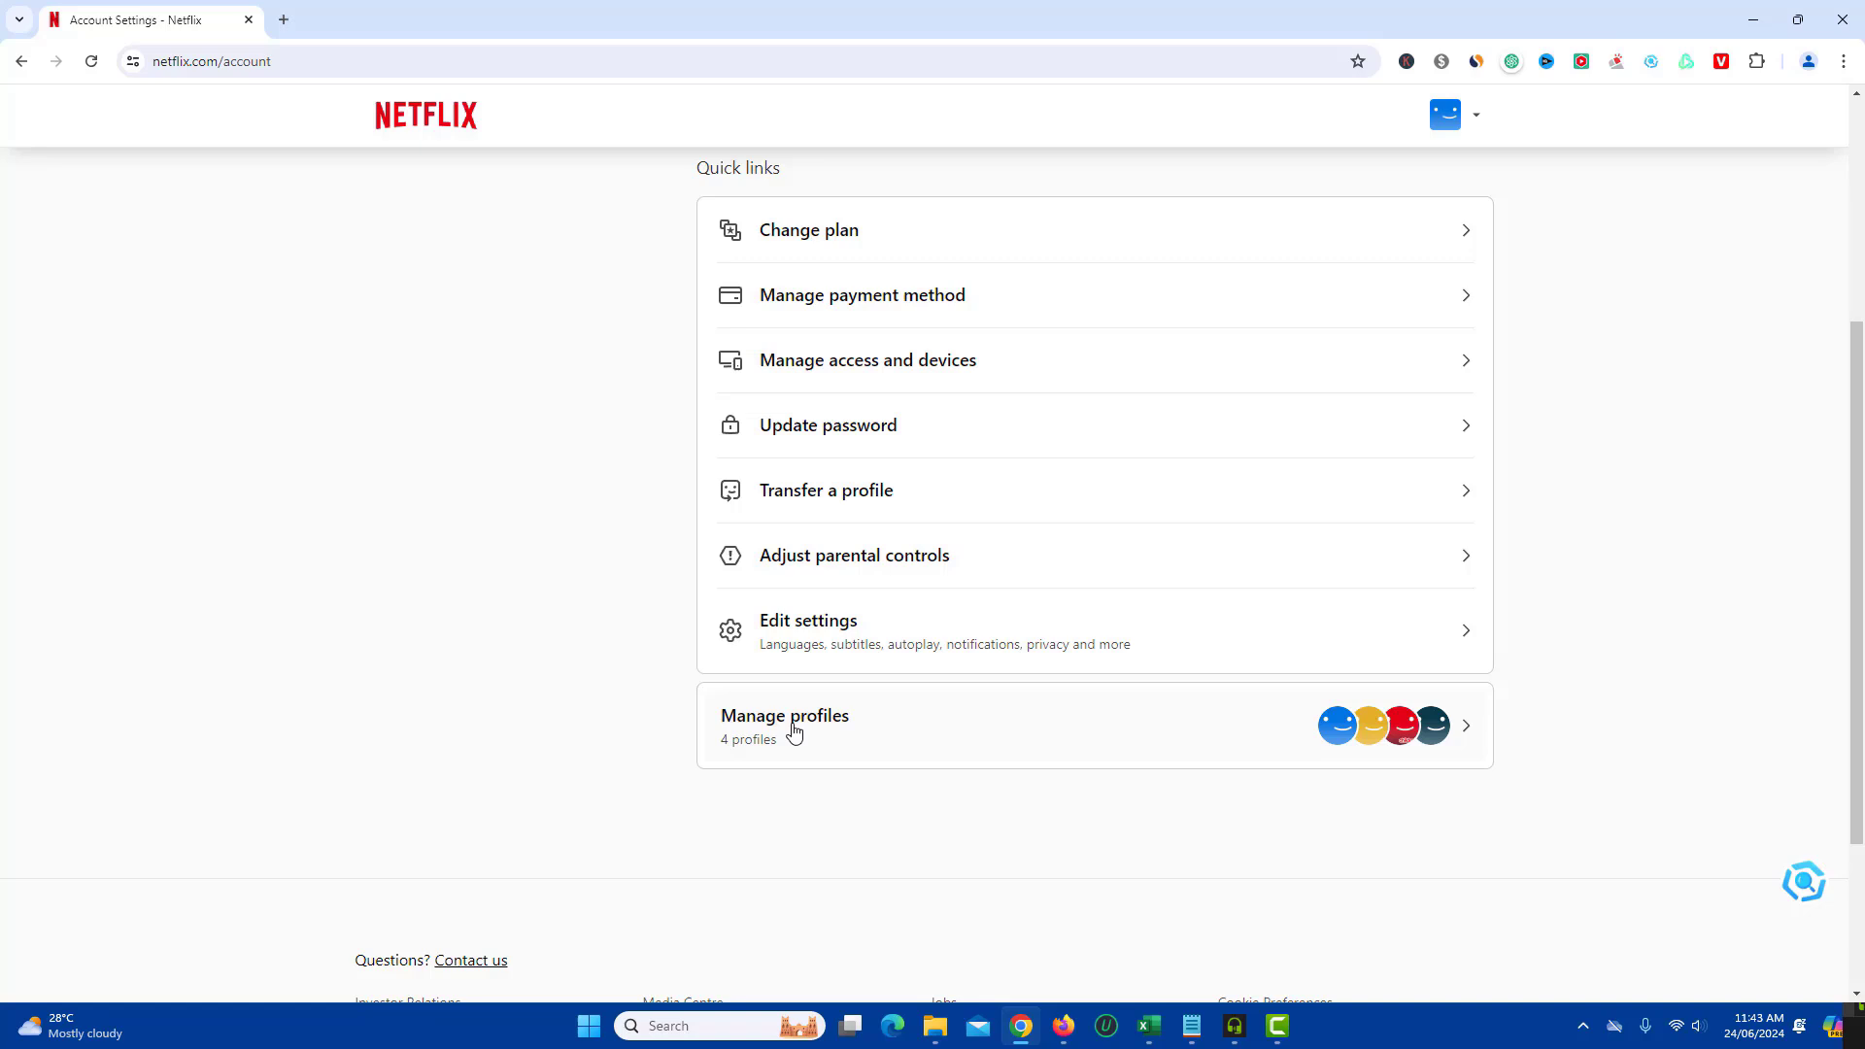
{"action": "left_click", "coordinate": [796, 723]}
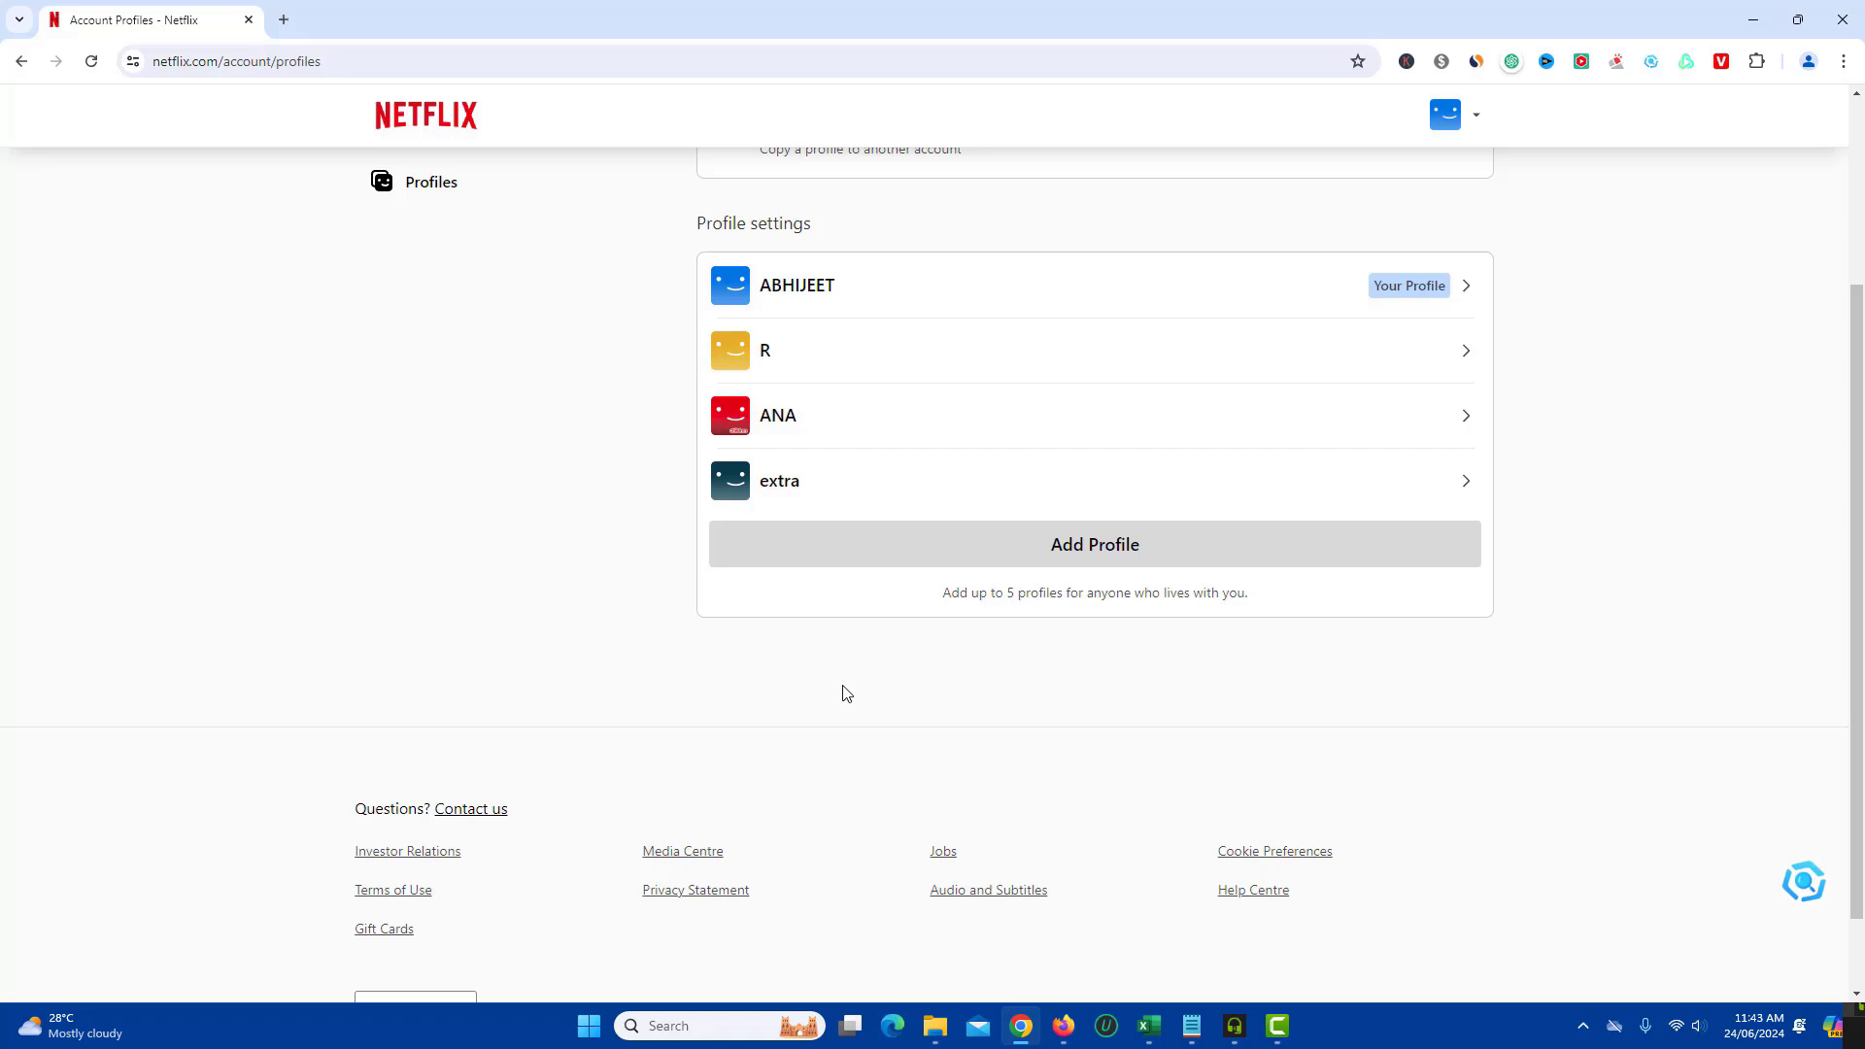
{"action": "mouse_move", "coordinate": [871, 499]}
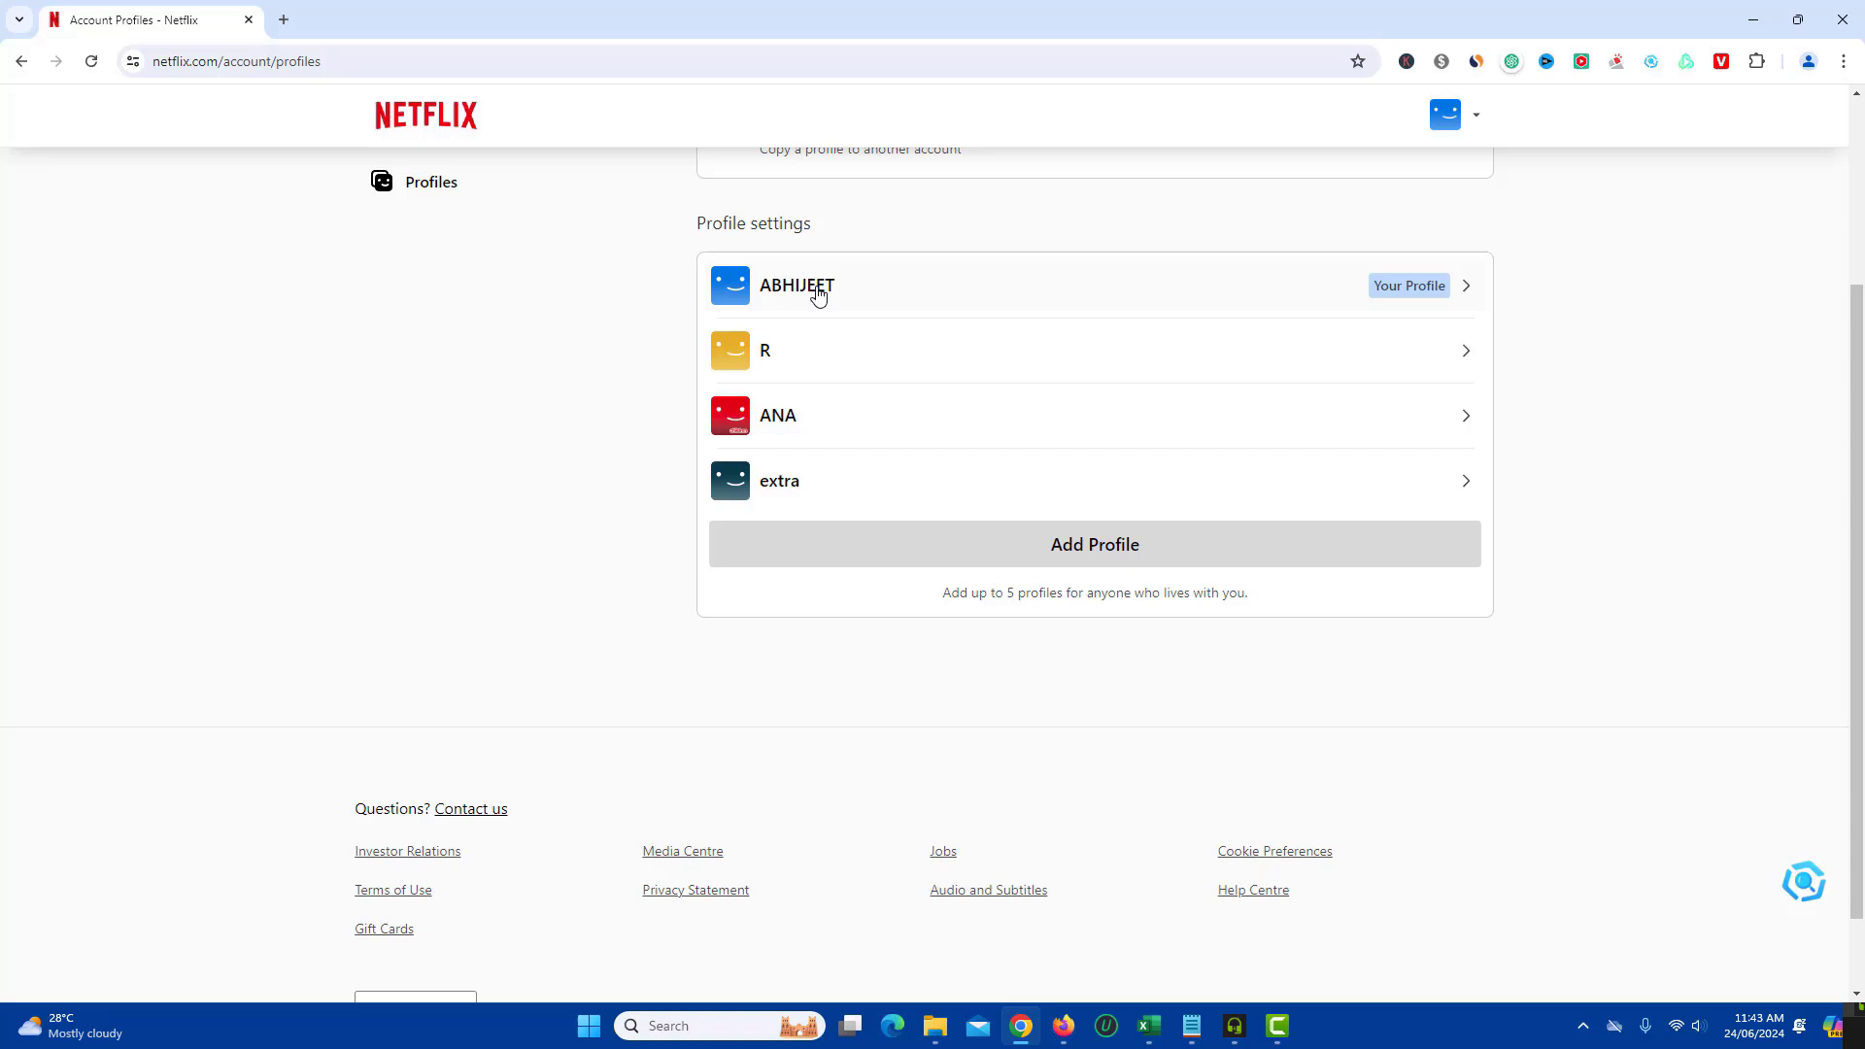
Step: Open the primary profile's settings (Your Profile) and reveal its lower options
{"action": "left_click", "coordinate": [816, 291]}
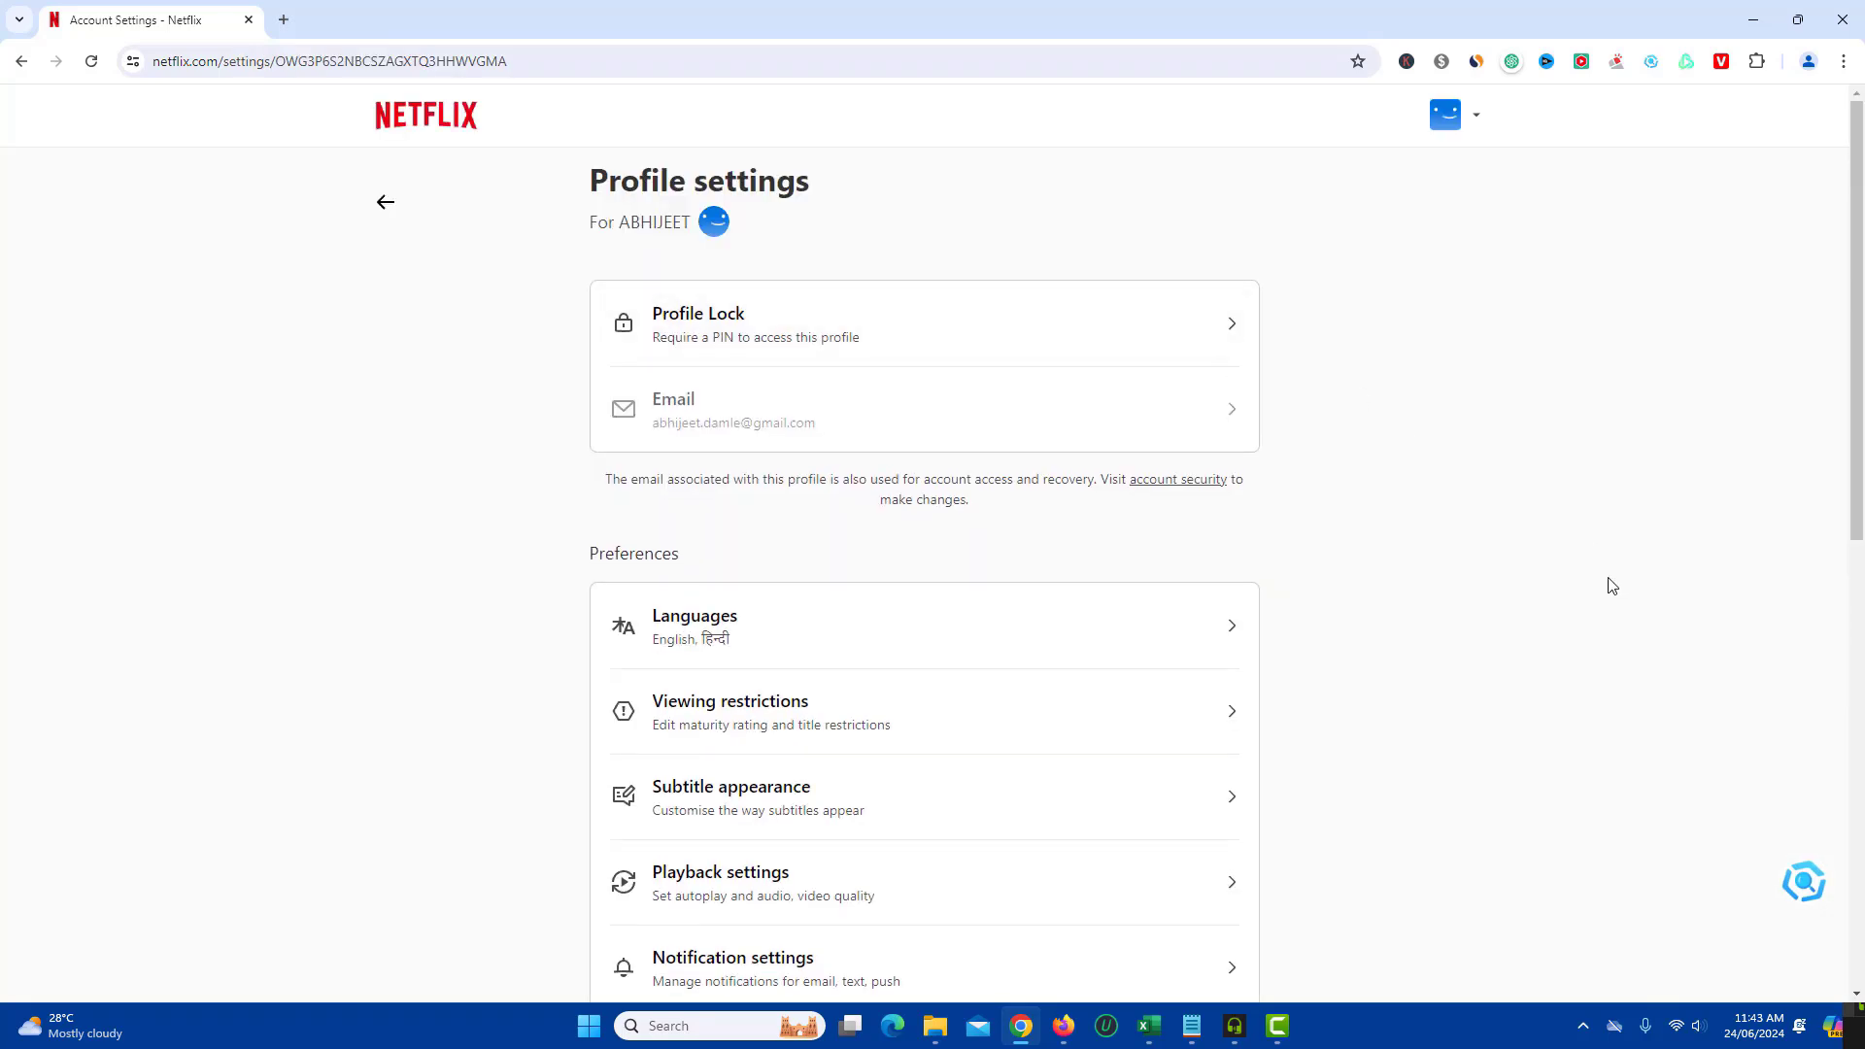
{"action": "scroll", "scroll_direction": "down", "scroll_amount": 3}
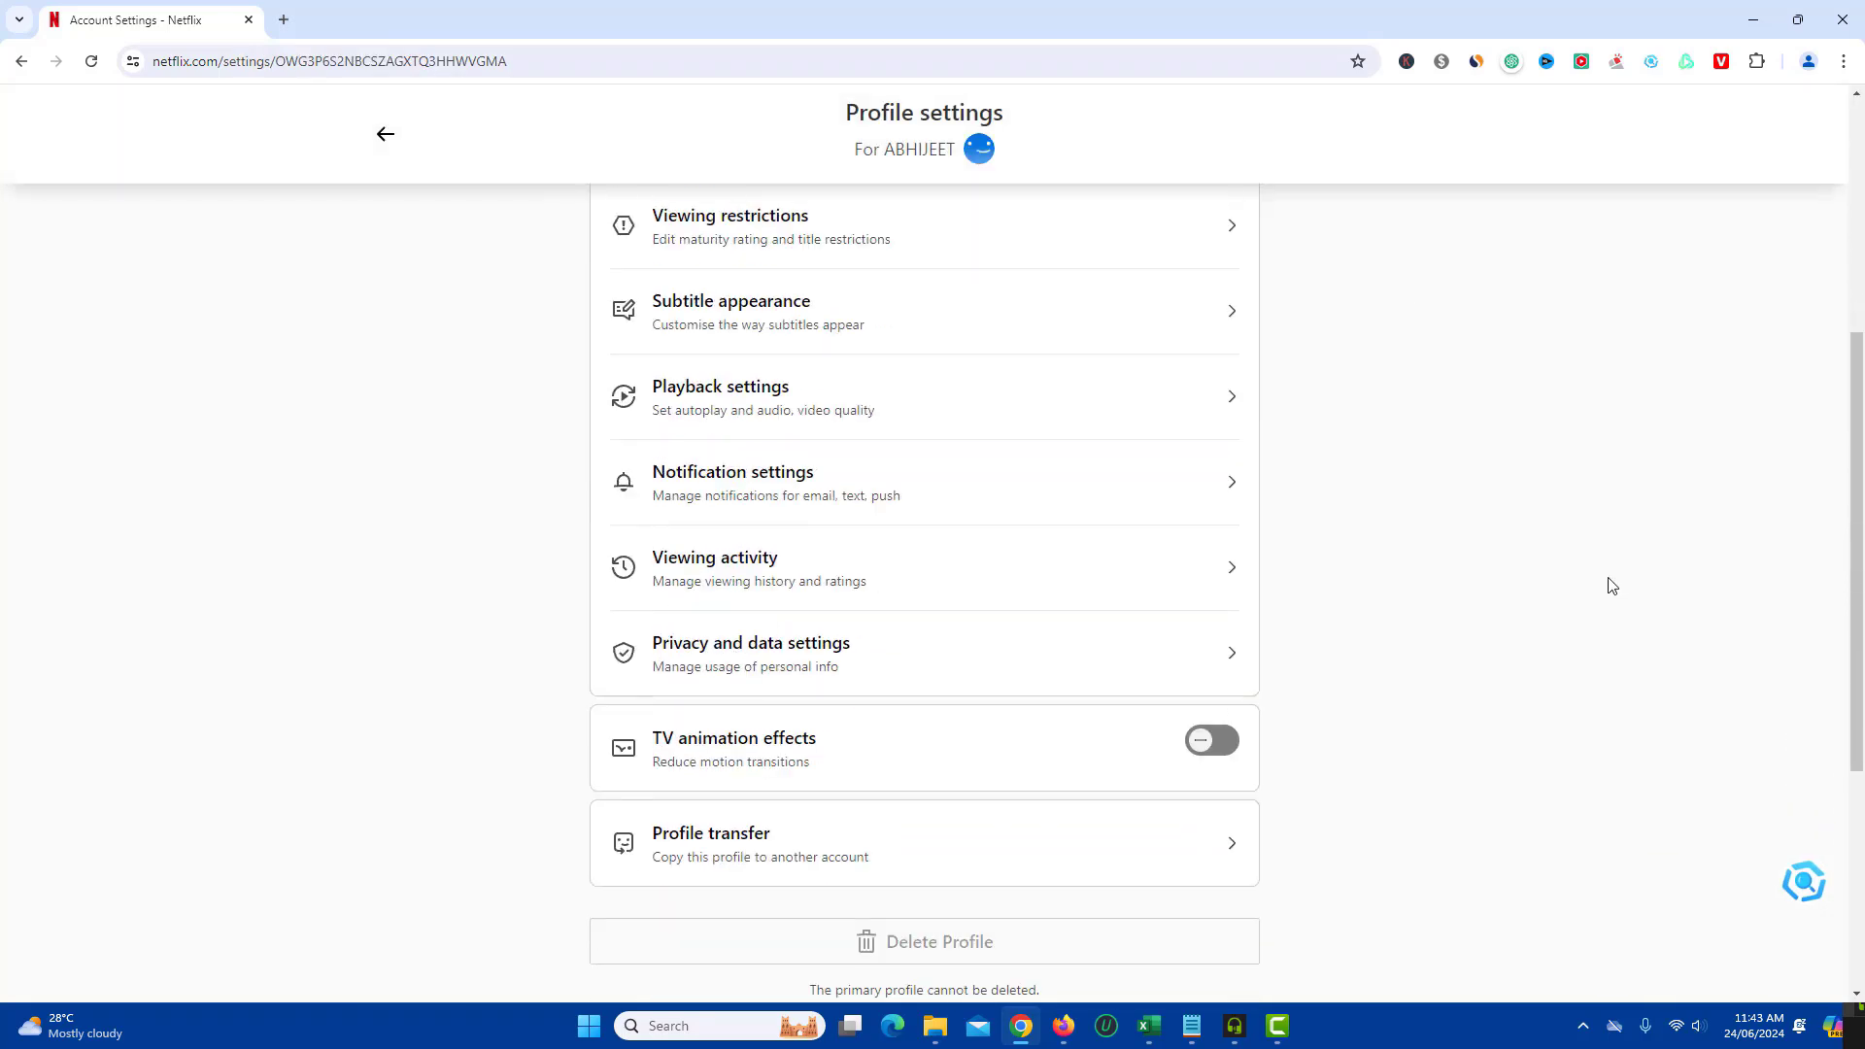
{"action": "mouse_move", "coordinate": [1469, 563]}
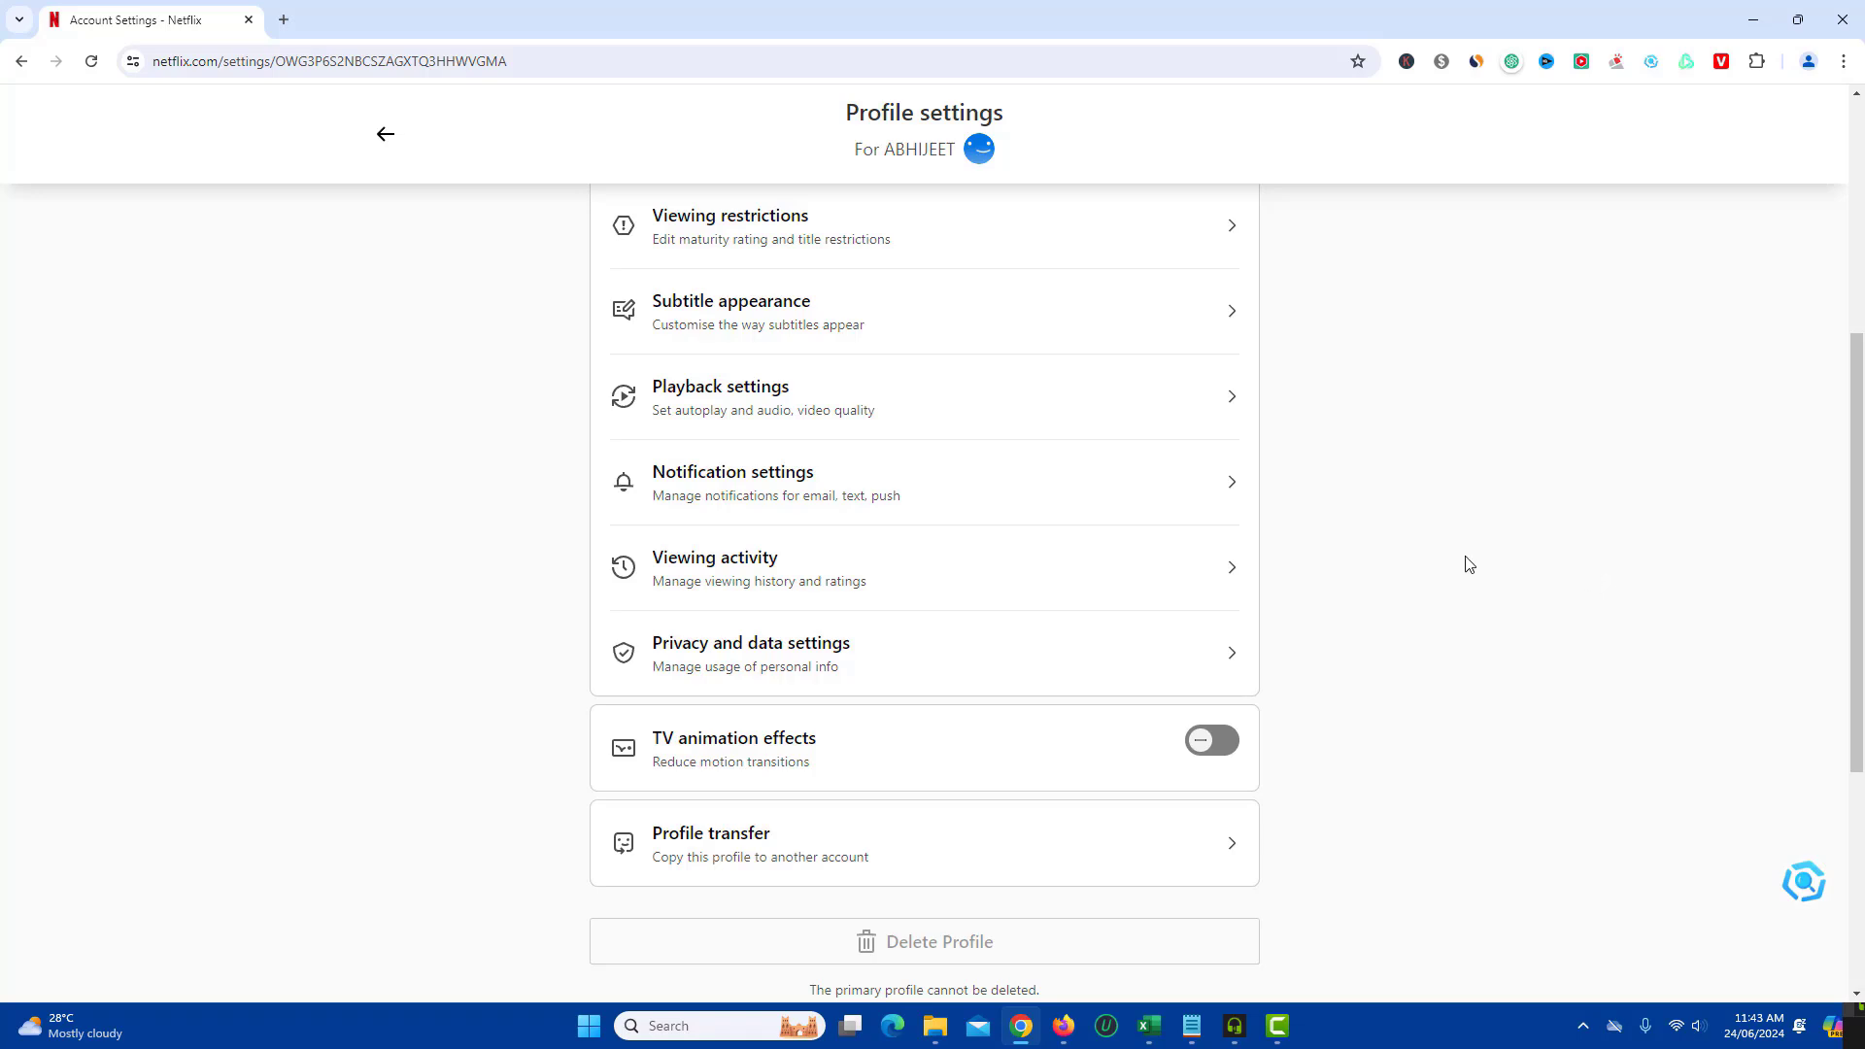
{"action": "mouse_move", "coordinate": [753, 571]}
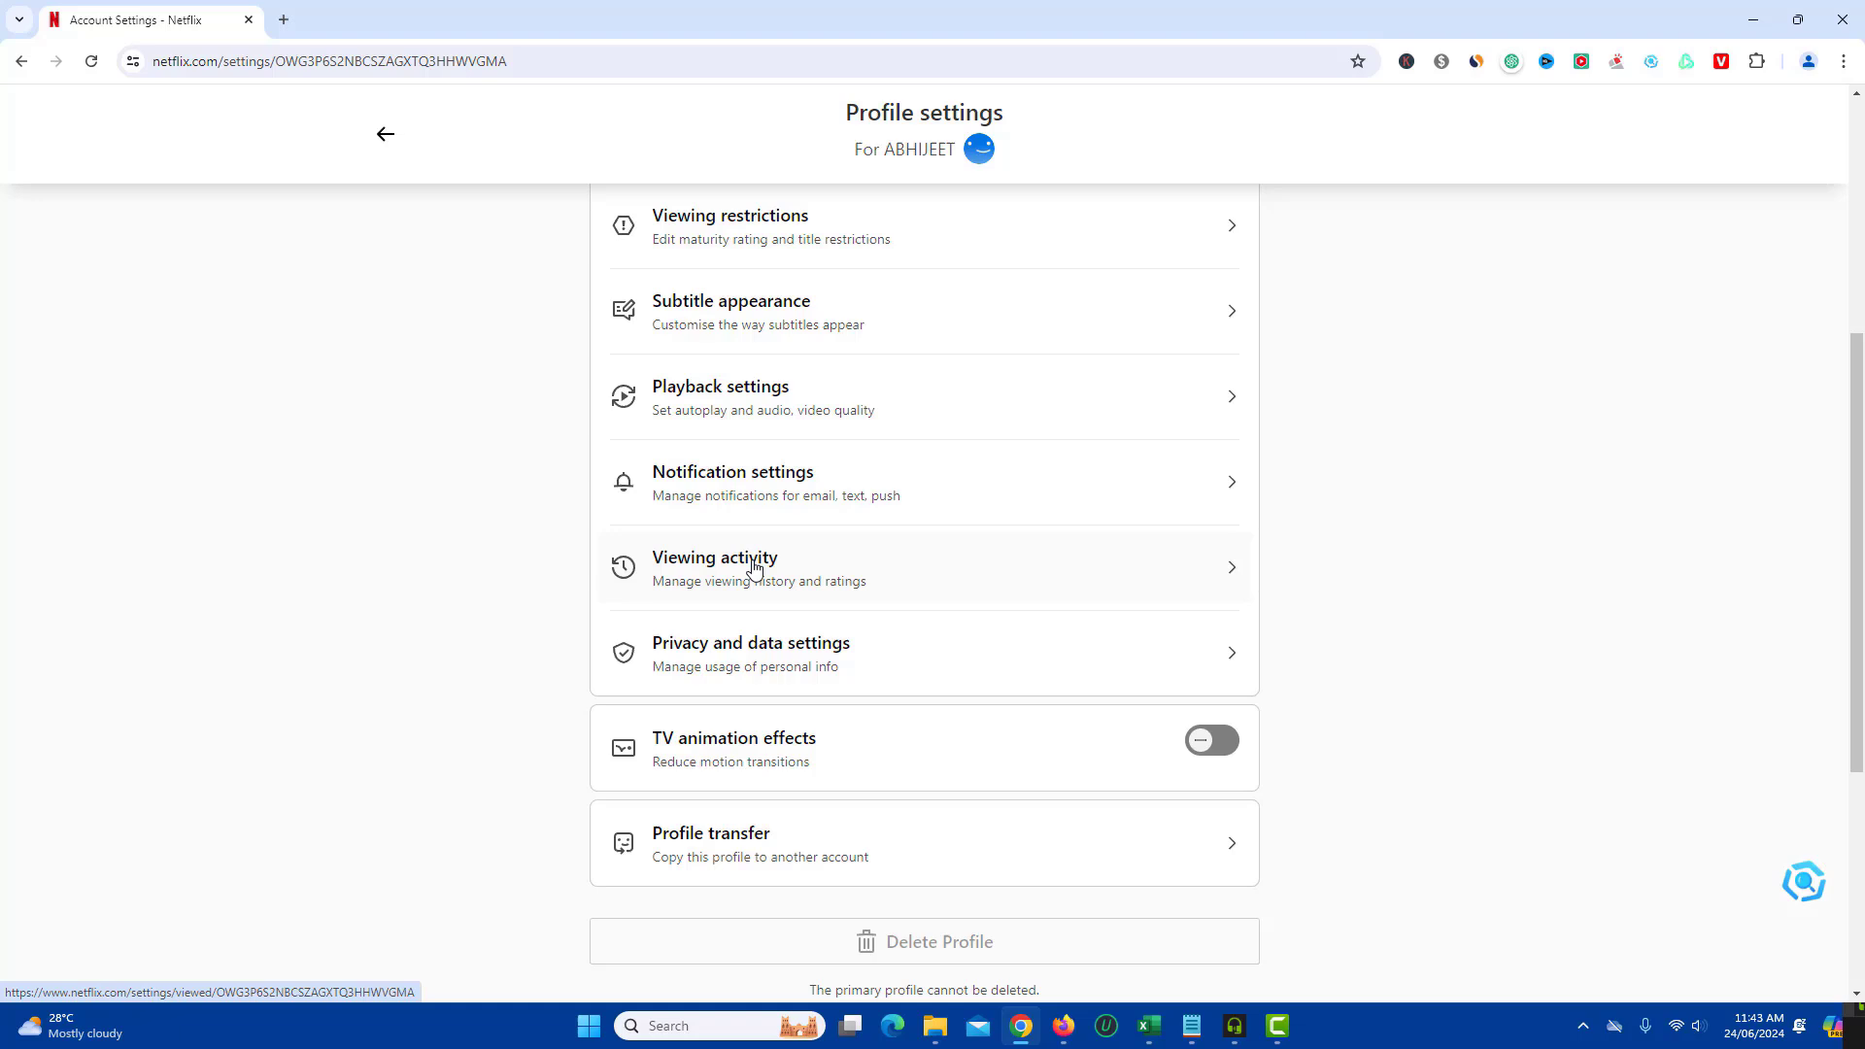
Step: Open Viewing activity and scroll to the older entries, Jamtara and Troll
{"action": "left_click", "coordinate": [715, 558]}
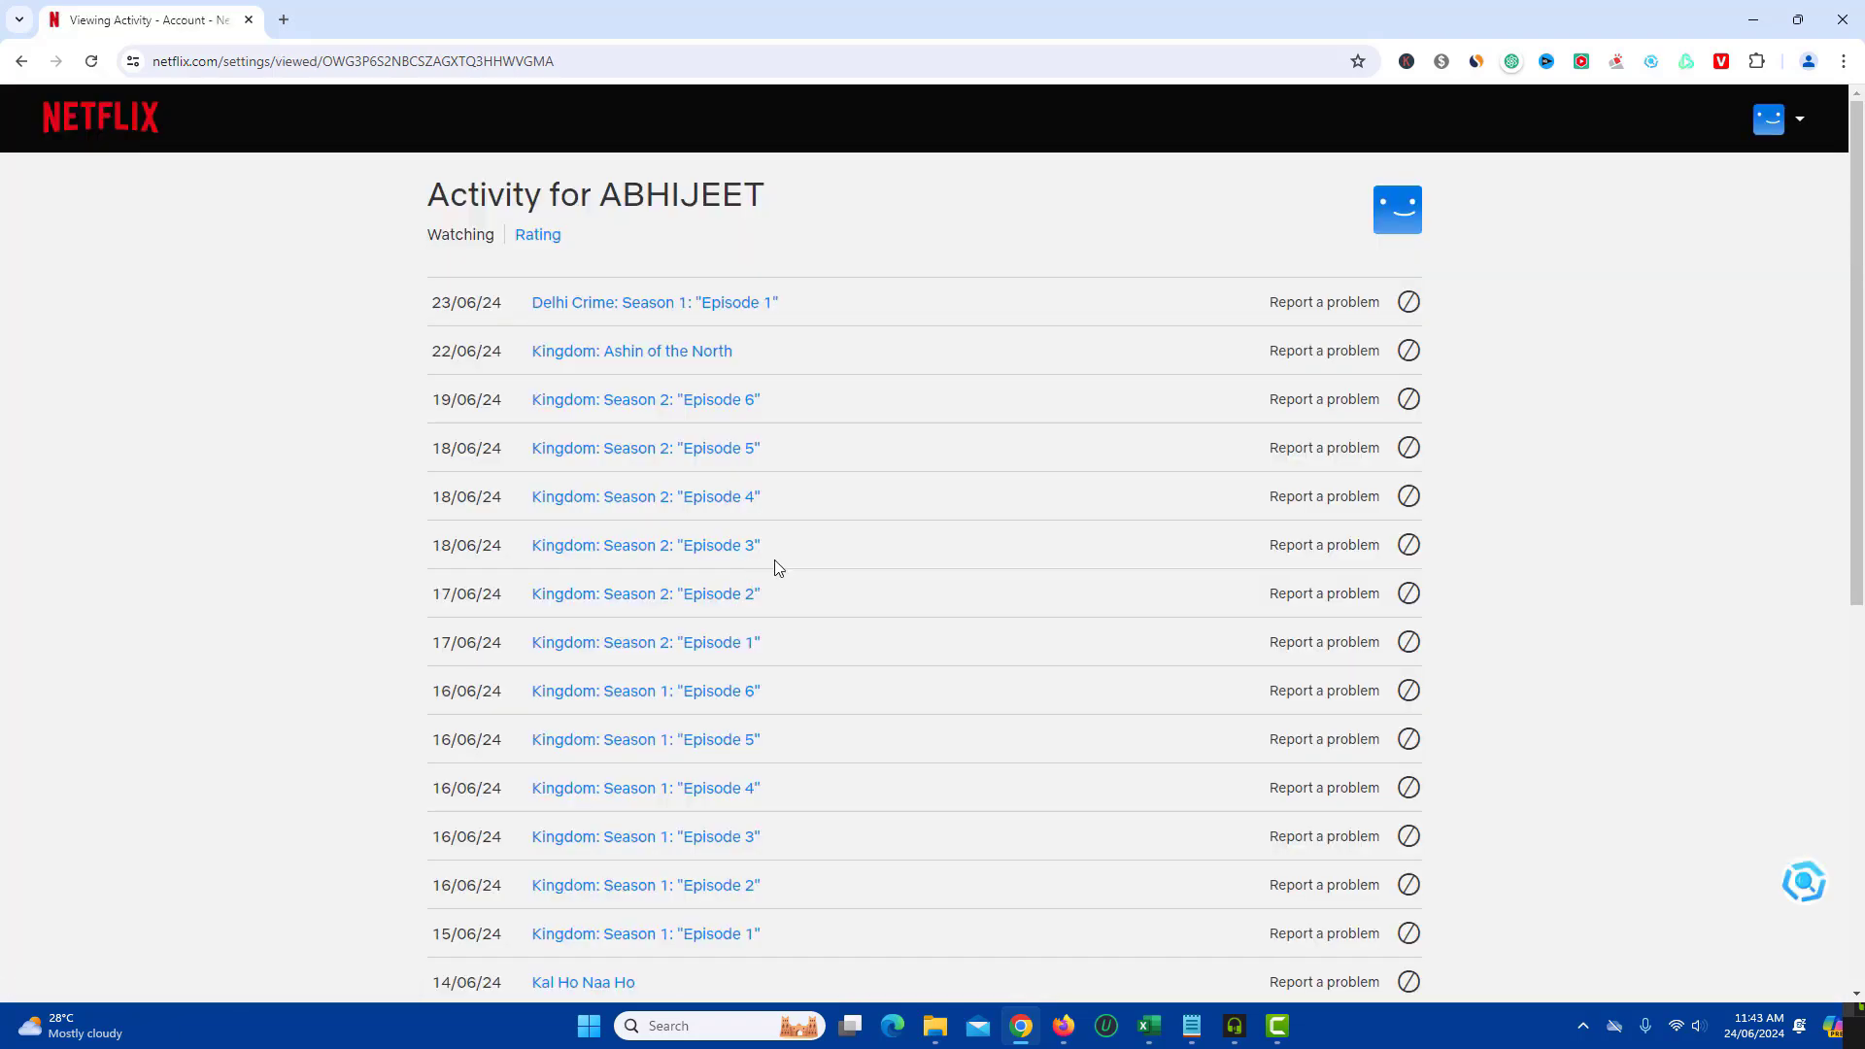
{"action": "mouse_move", "coordinate": [1644, 561]}
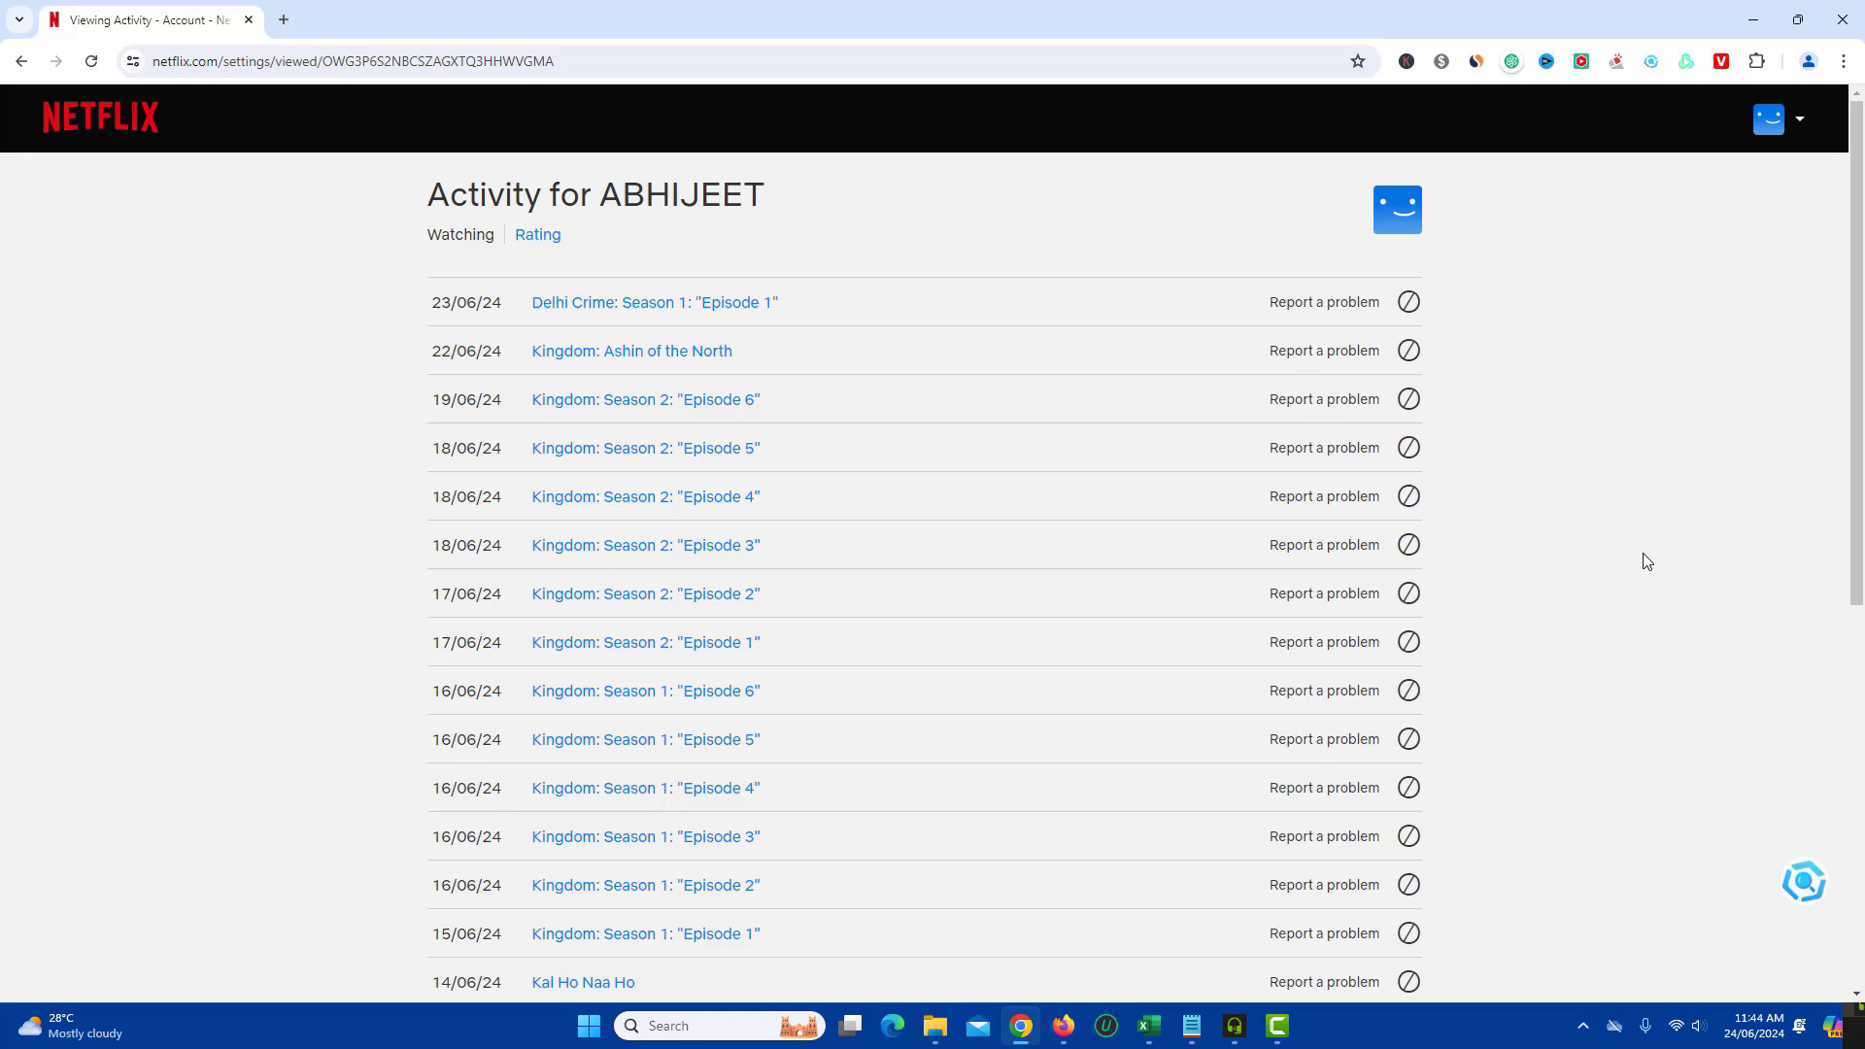
{"action": "scroll", "scroll_direction": "down", "scroll_amount": 3}
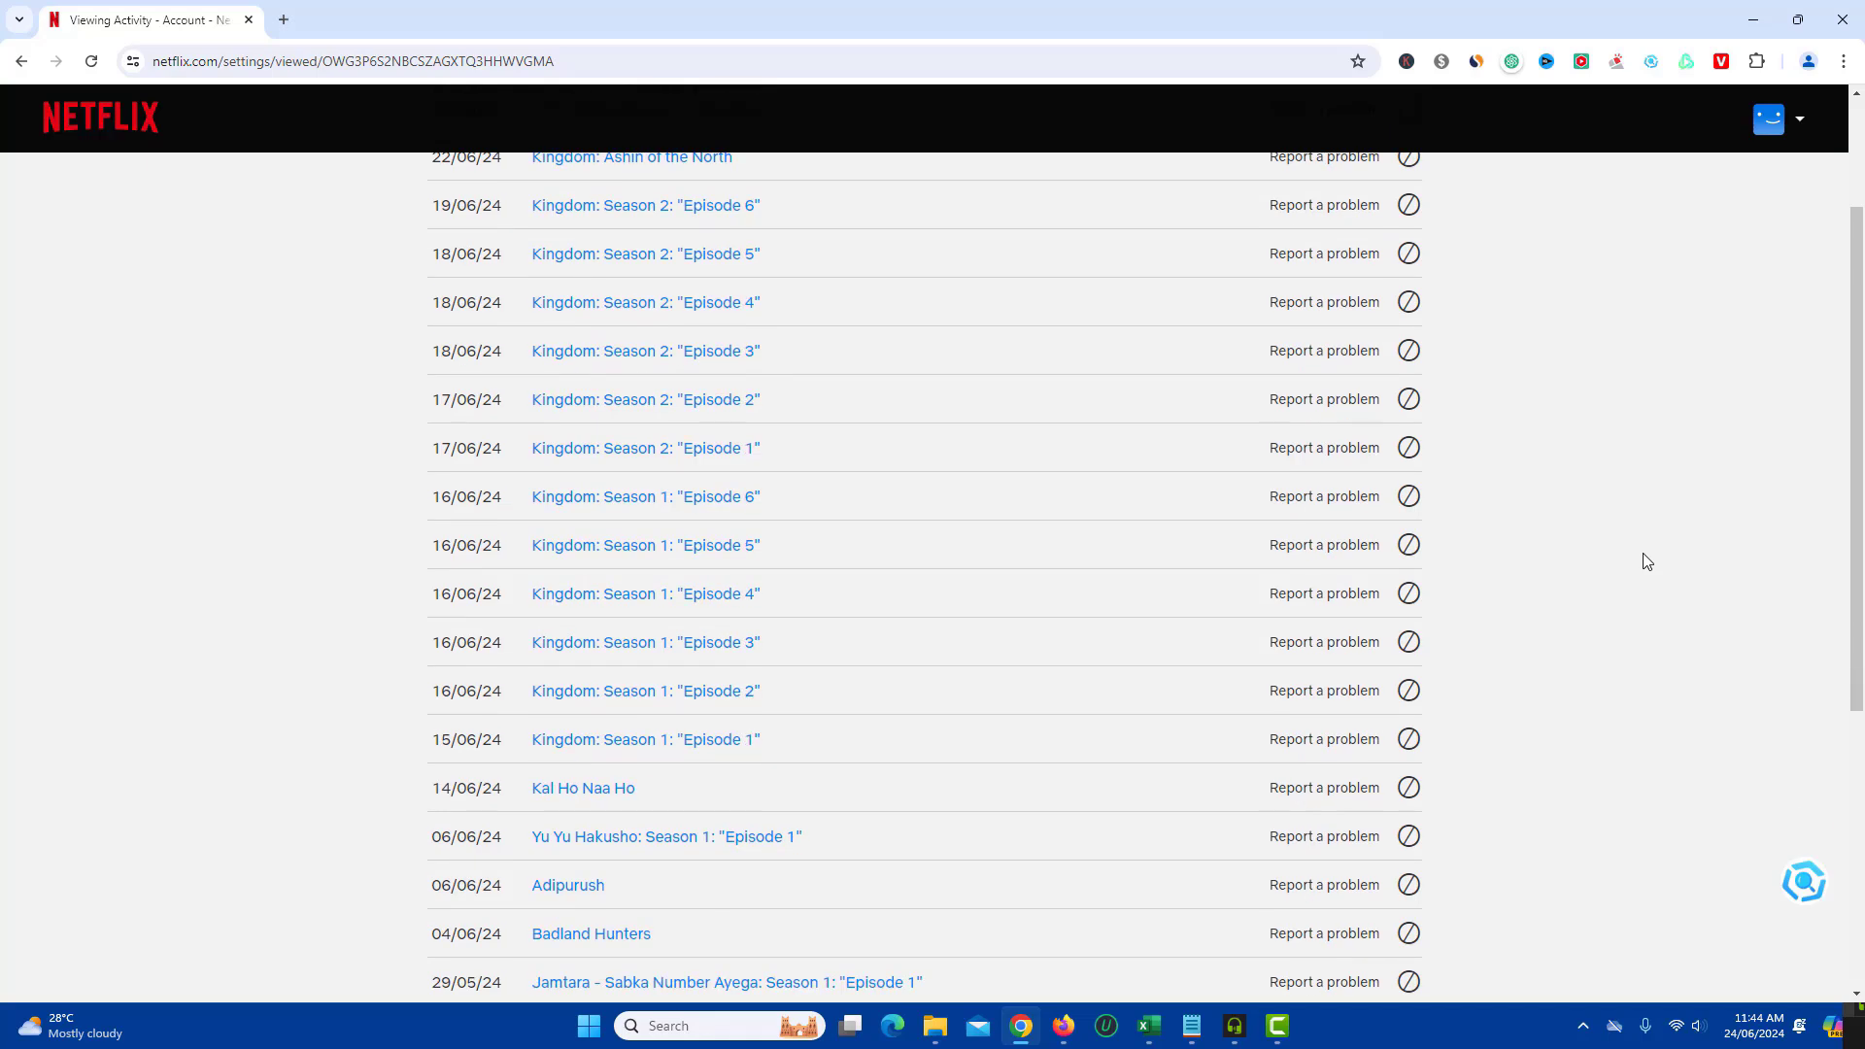
{"action": "scroll", "scroll_direction": "down", "scroll_amount": 3}
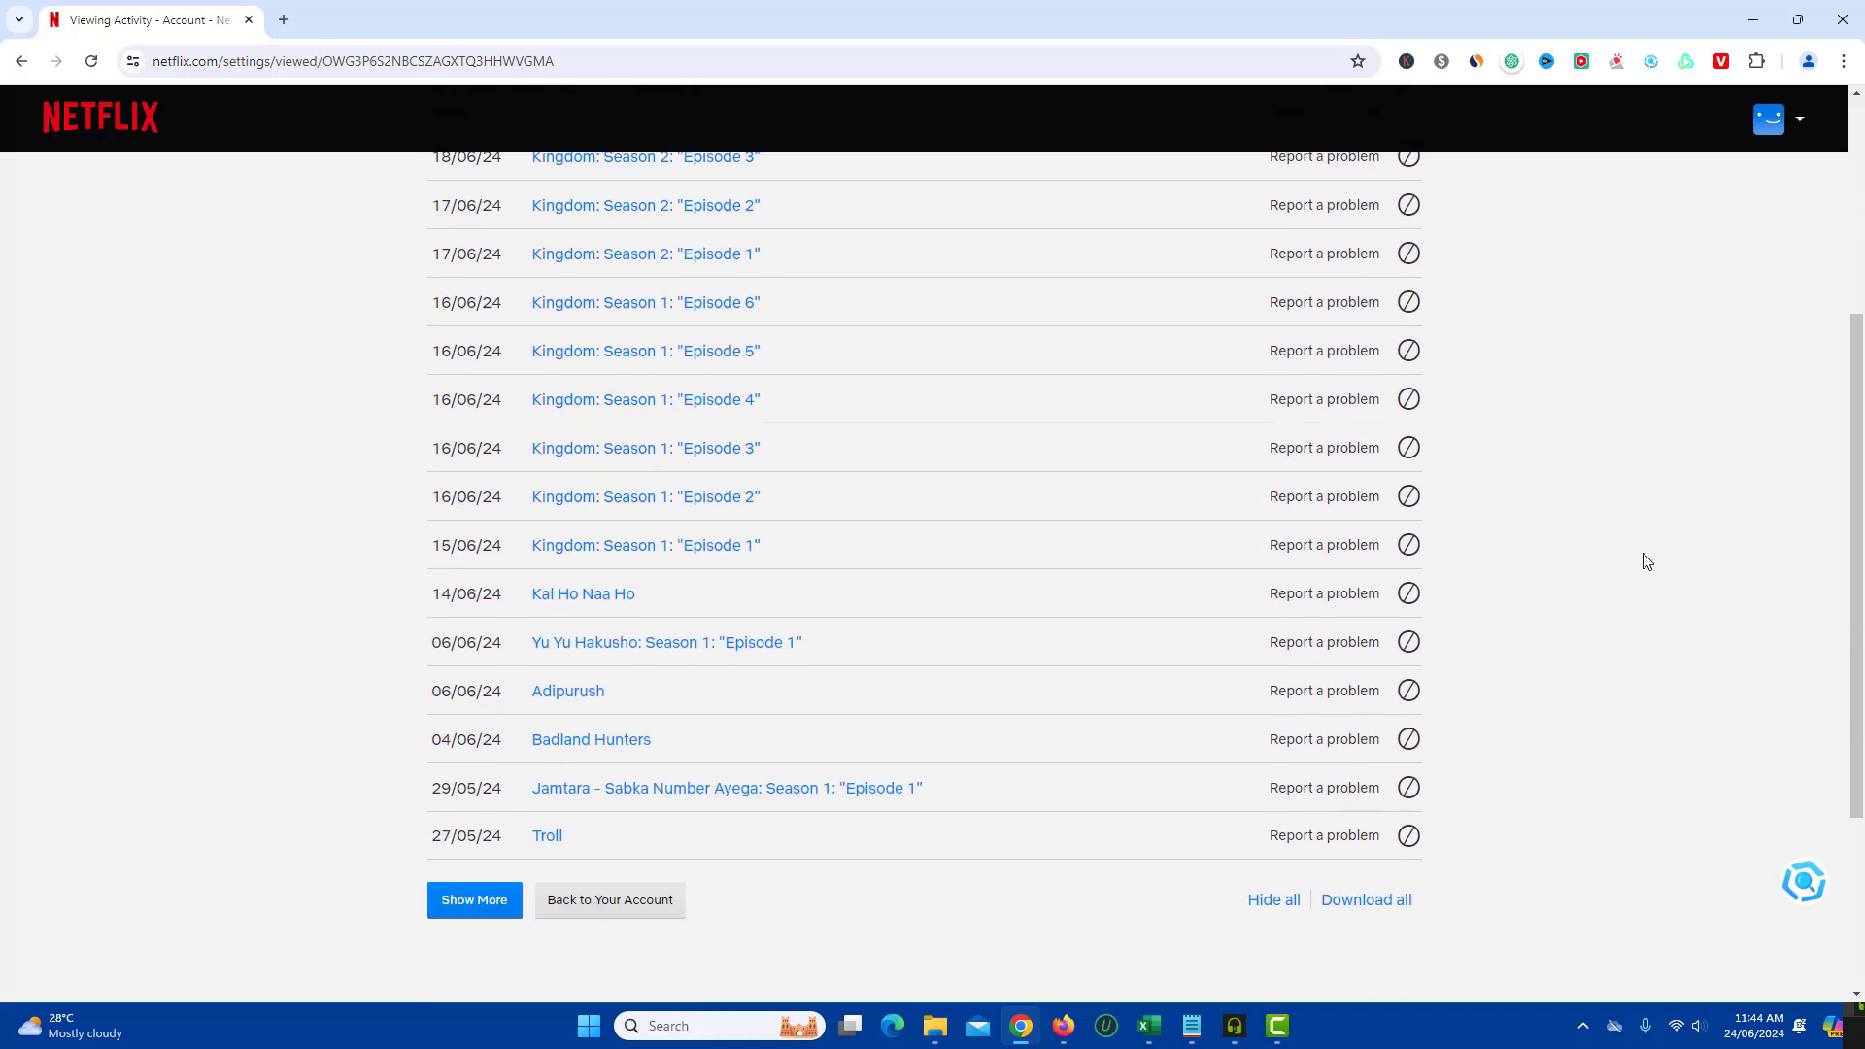
{"action": "mouse_move", "coordinate": [1492, 820]}
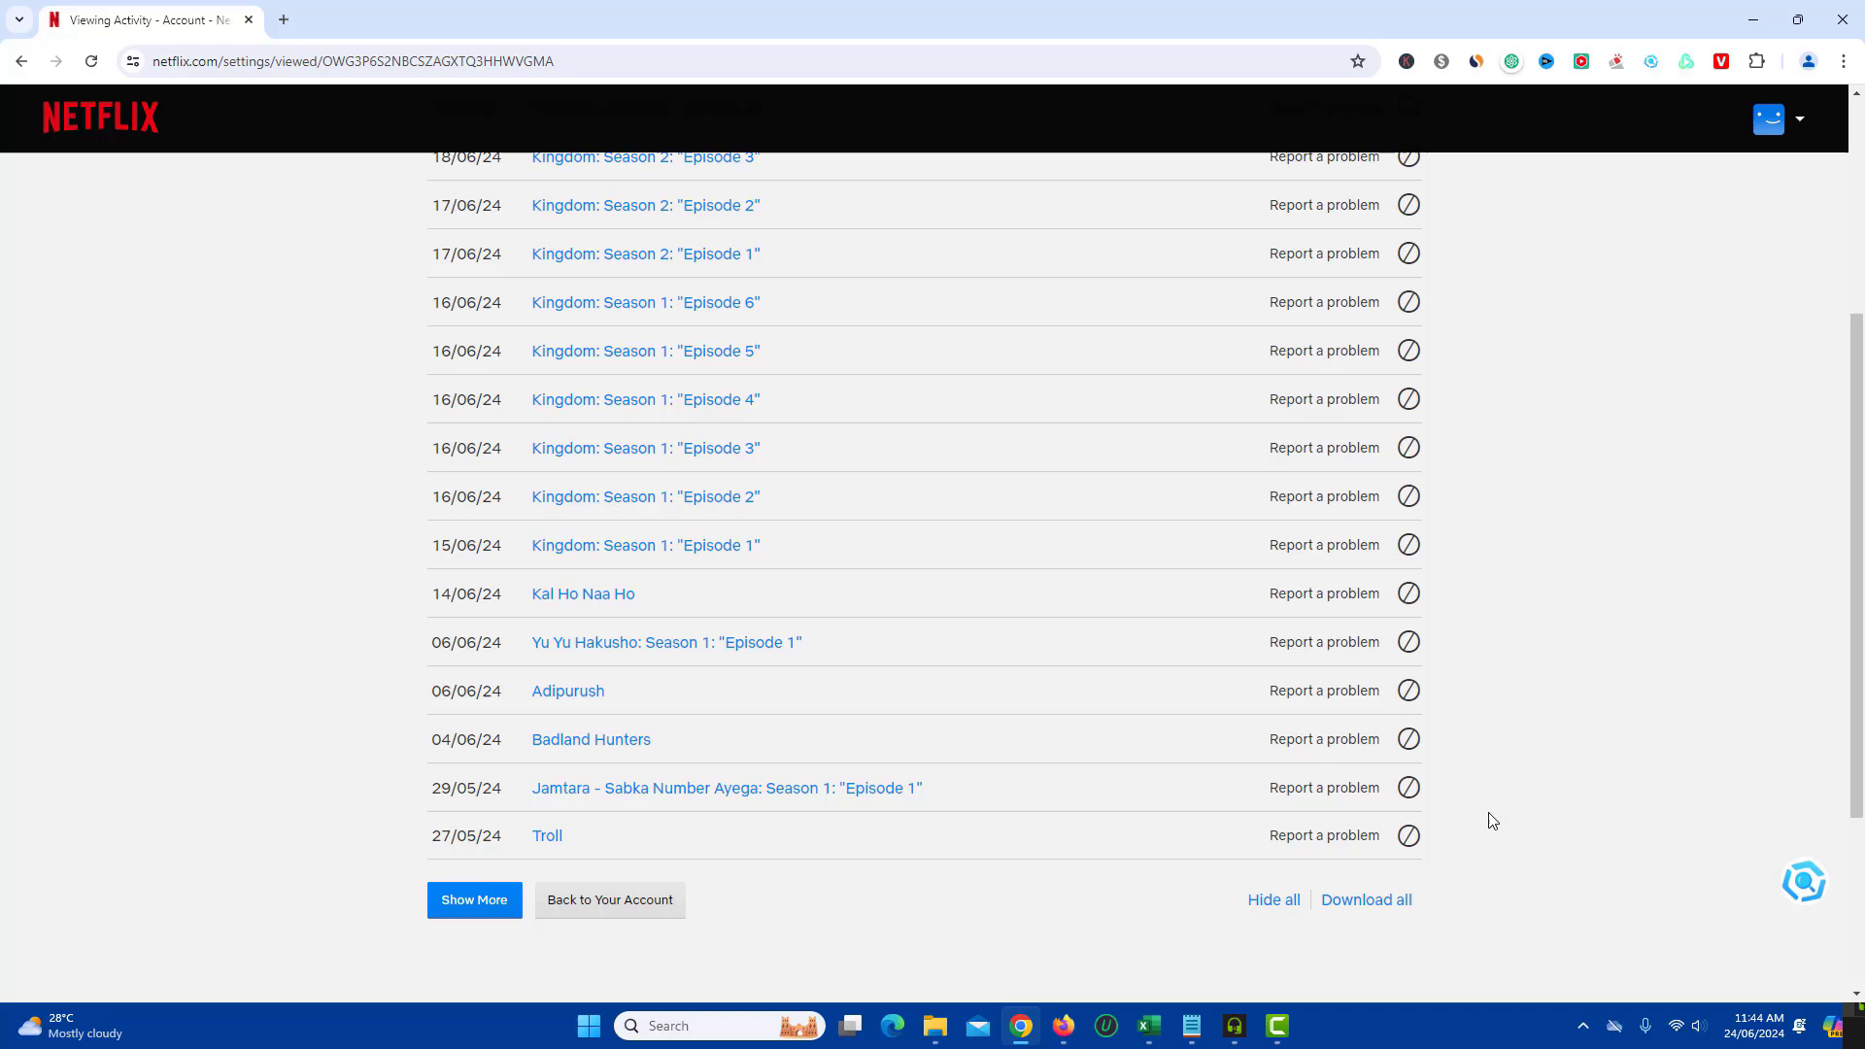
{"action": "mouse_move", "coordinate": [1408, 789]}
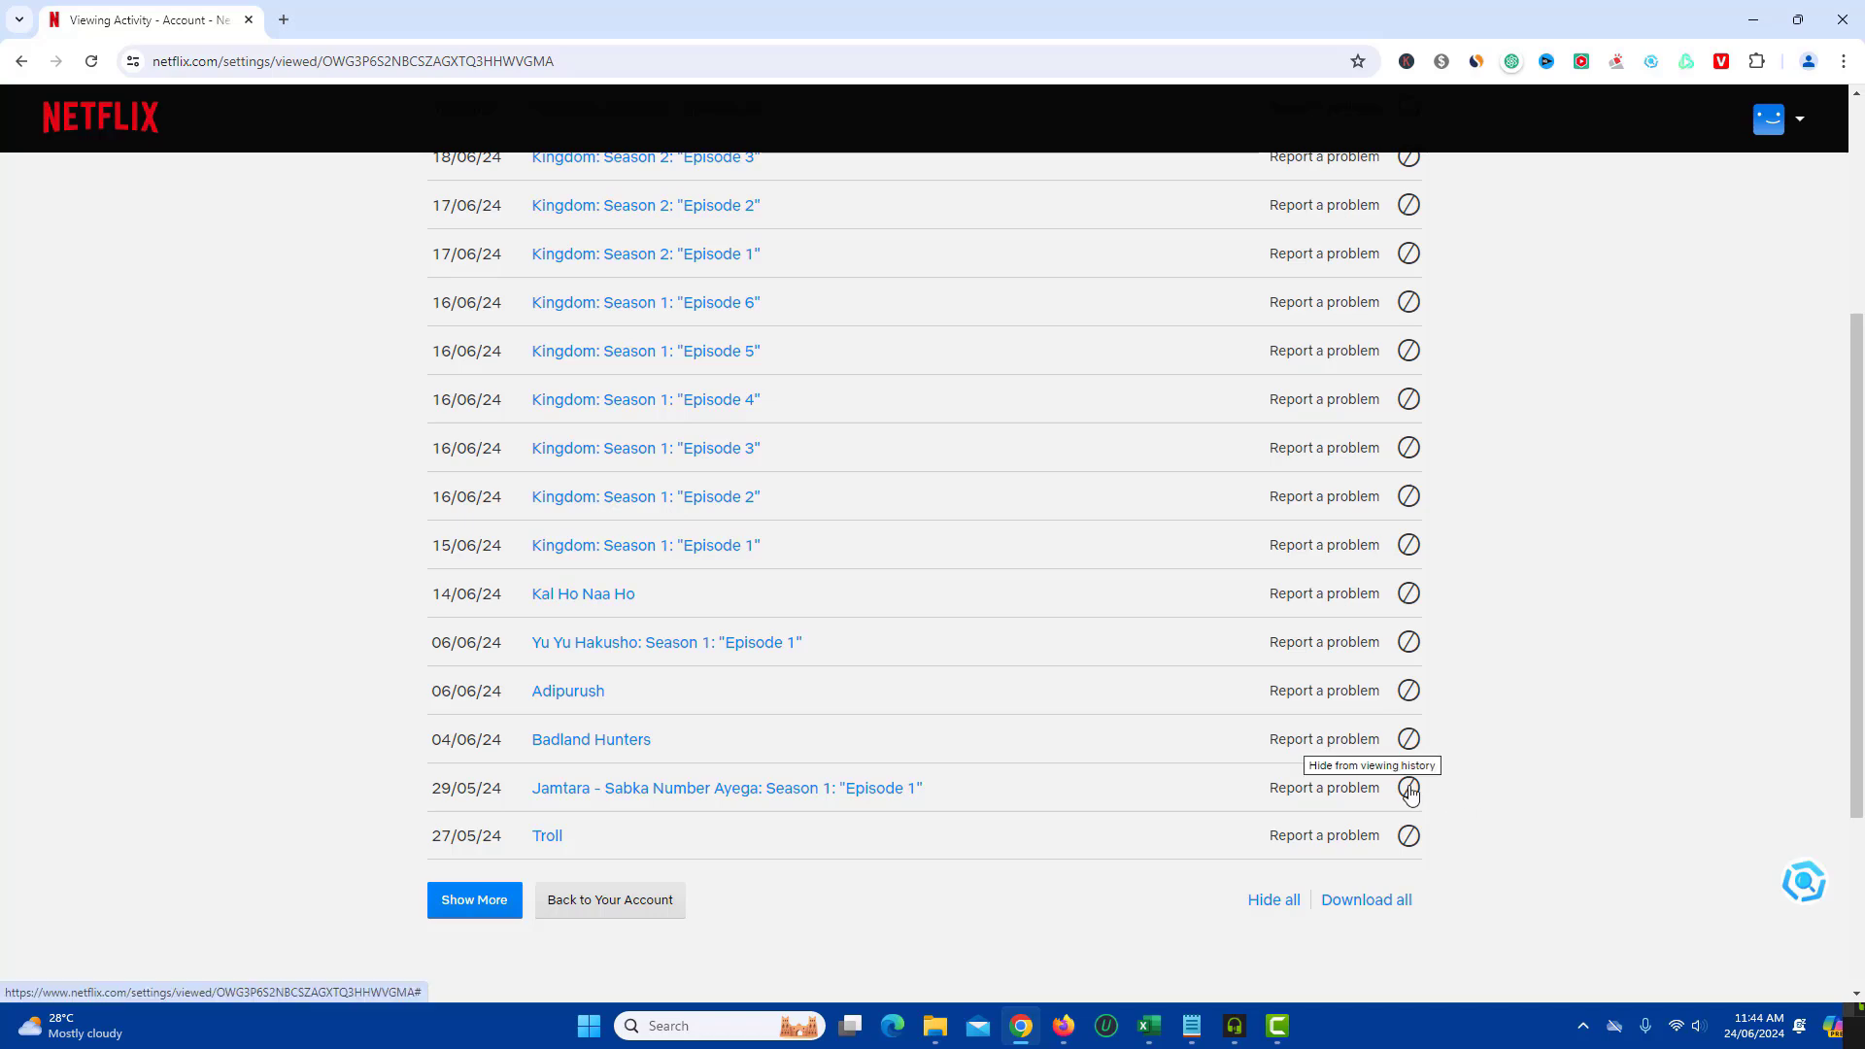
Step: Hide Jamtara - Sabka Number Ayega S1 E1 from the viewing history
{"action": "left_click", "coordinate": [1408, 789]}
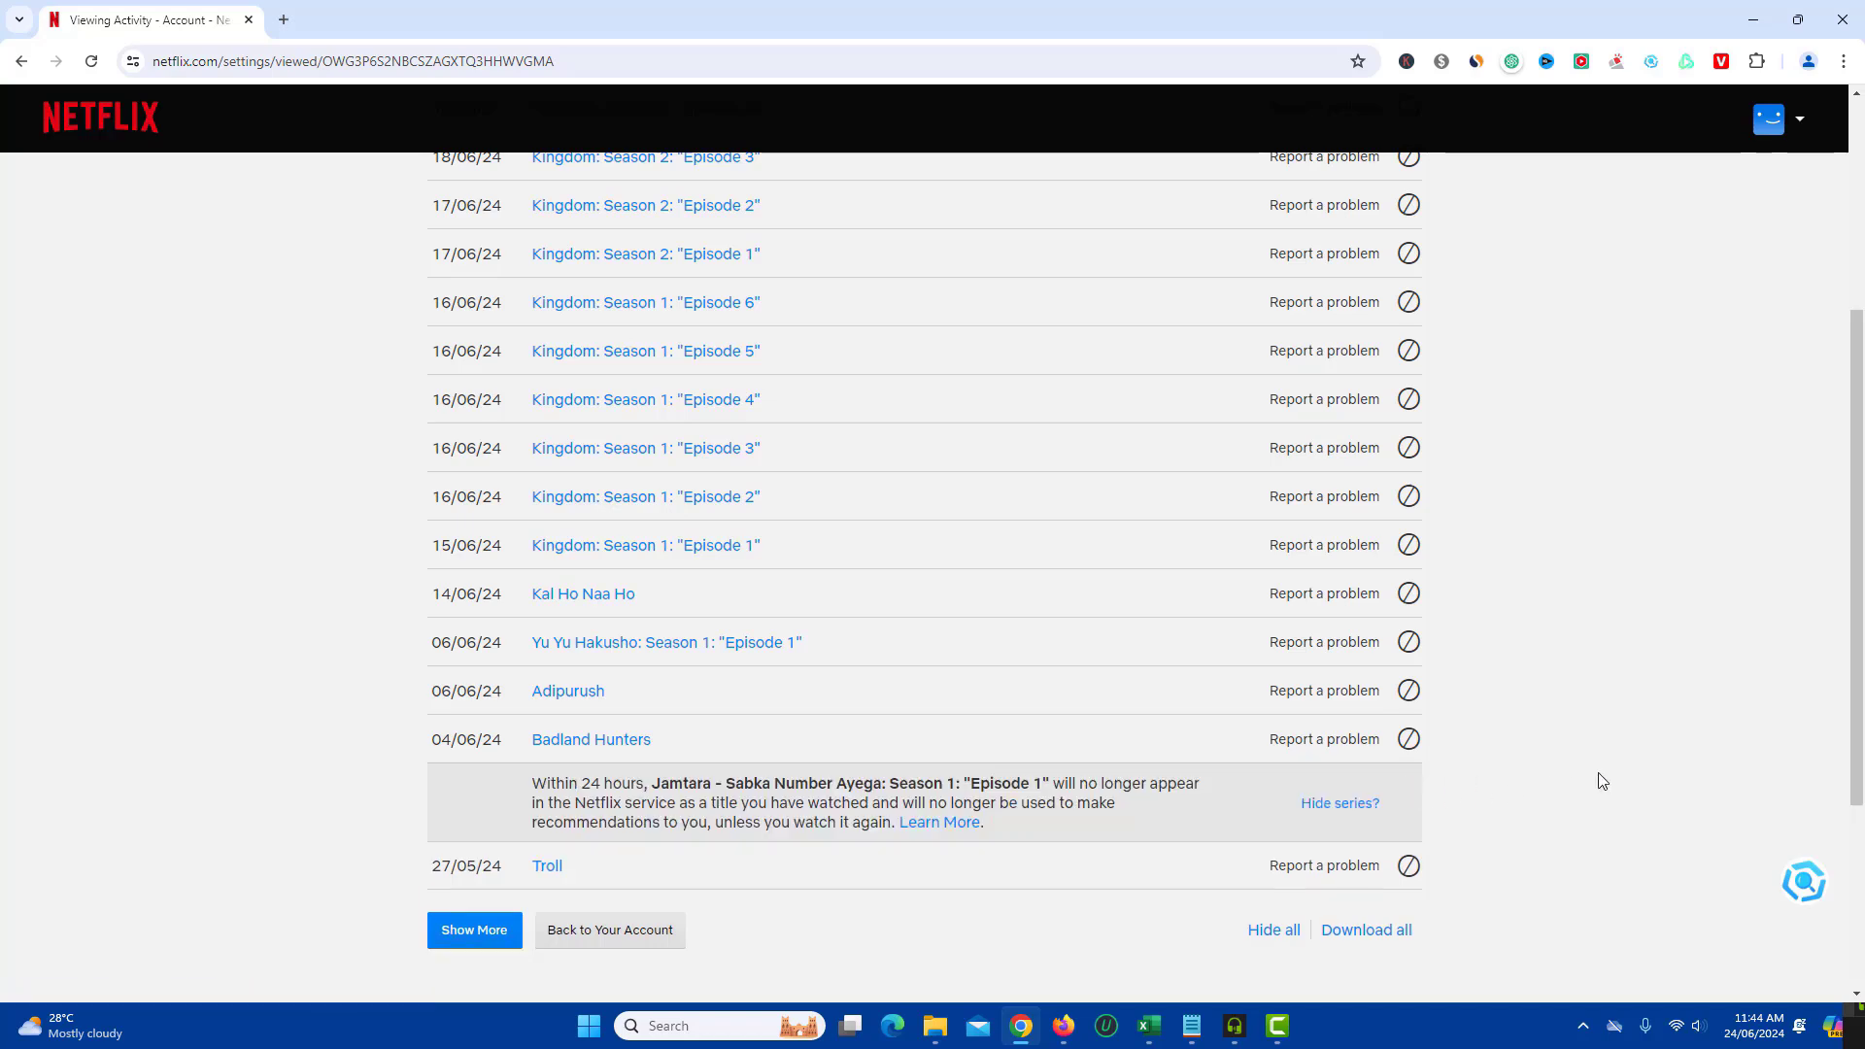
{"action": "mouse_move", "coordinate": [1282, 808]}
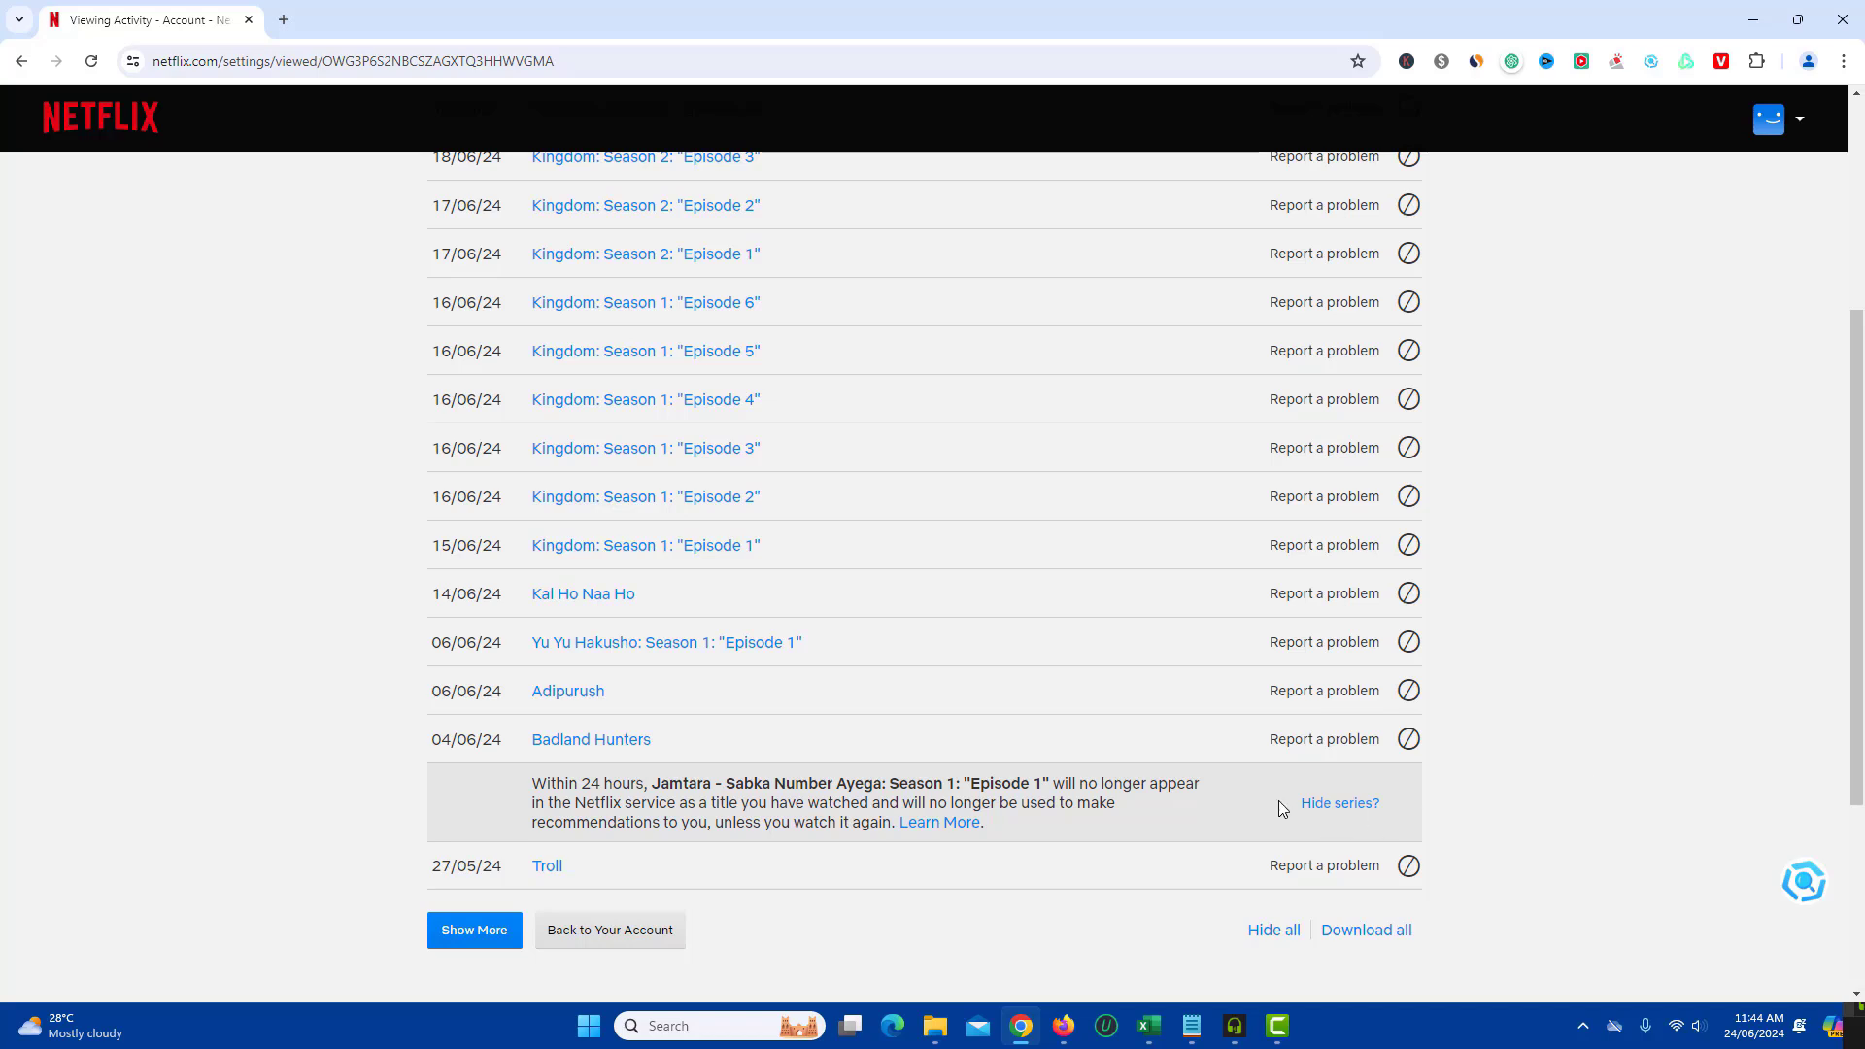
{"action": "mouse_move", "coordinate": [1360, 812]}
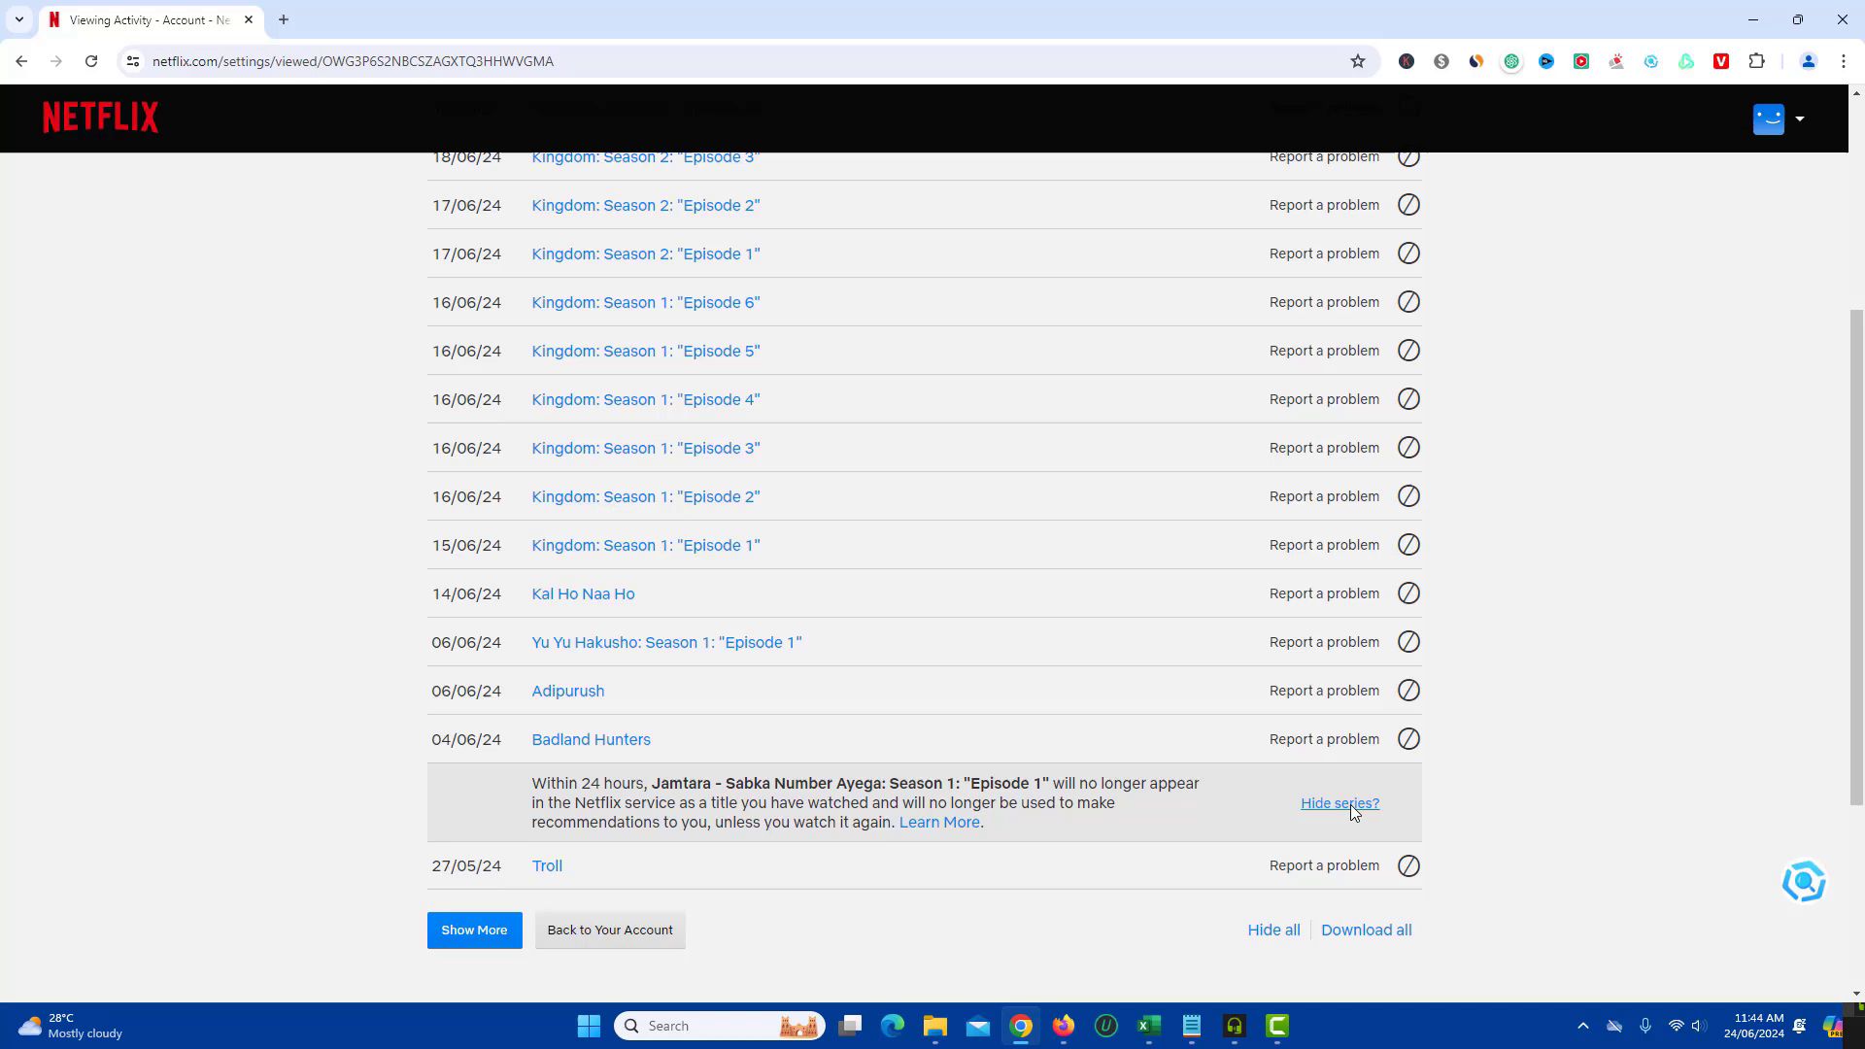
{"action": "mouse_move", "coordinate": [643, 824]}
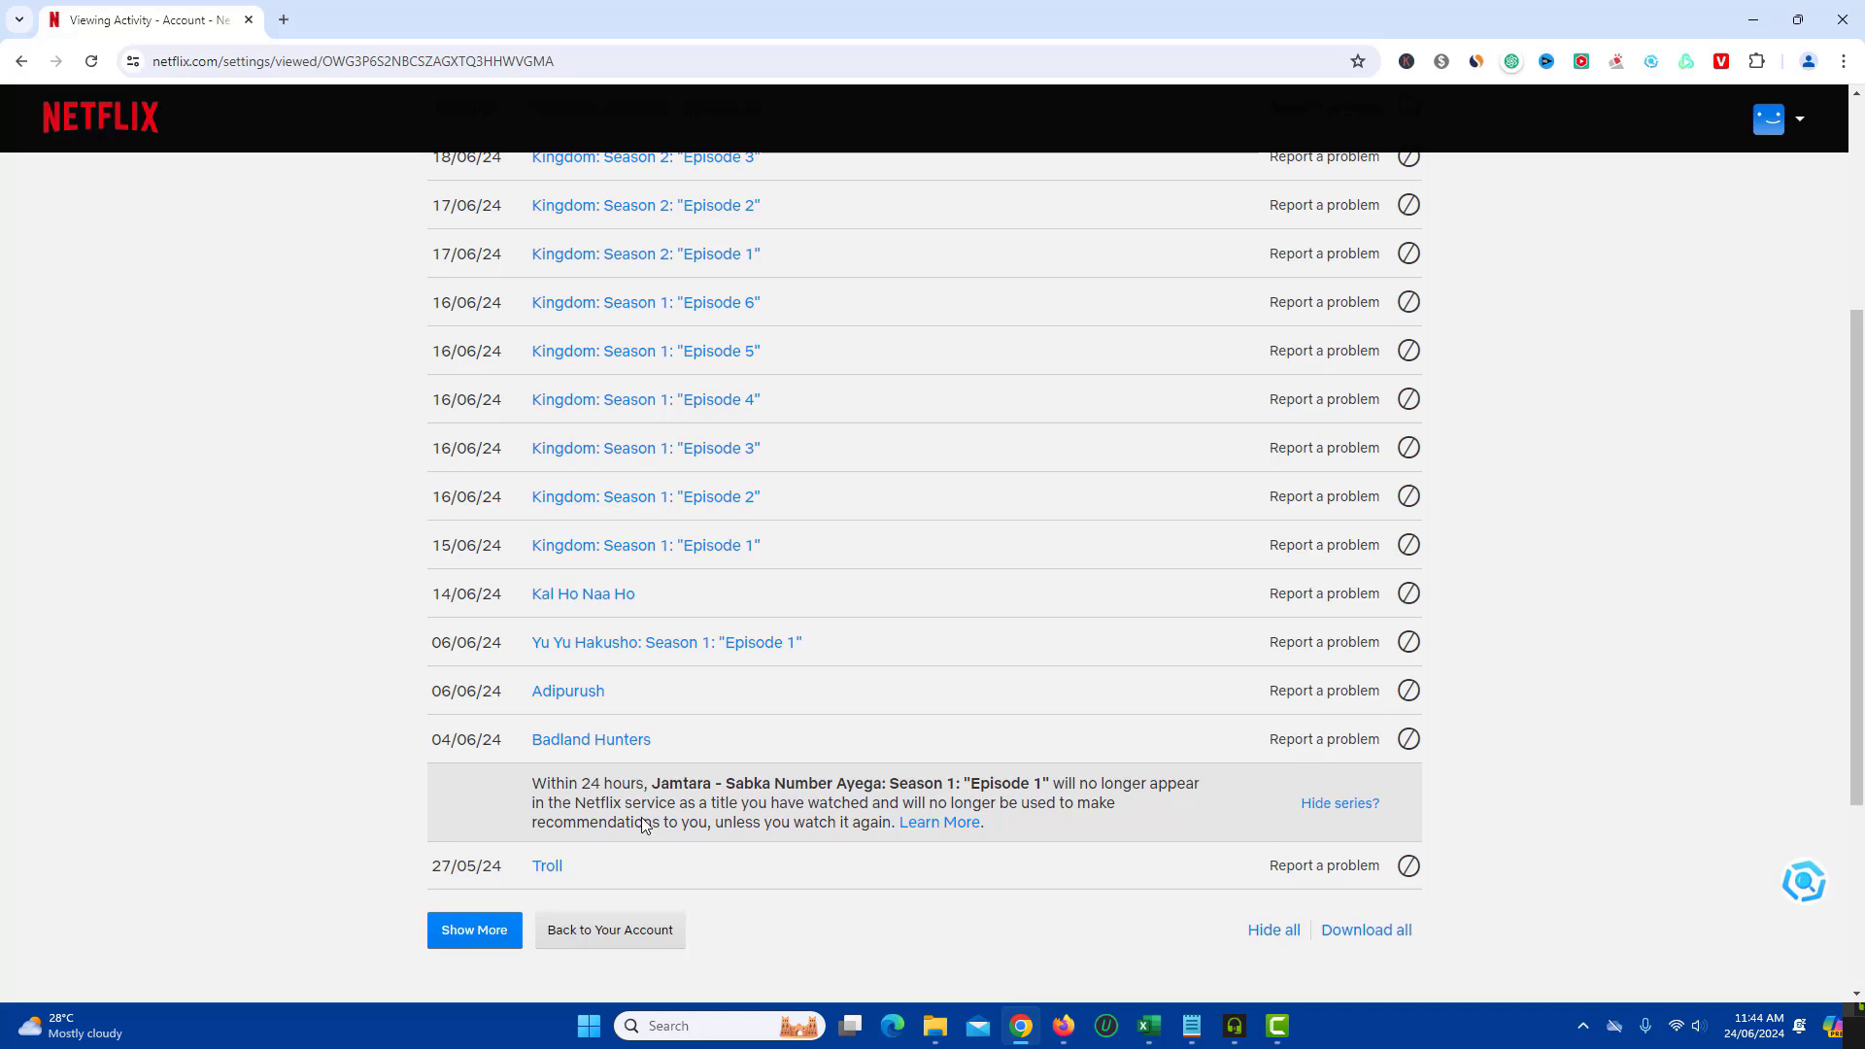
{"action": "mouse_move", "coordinate": [720, 824]}
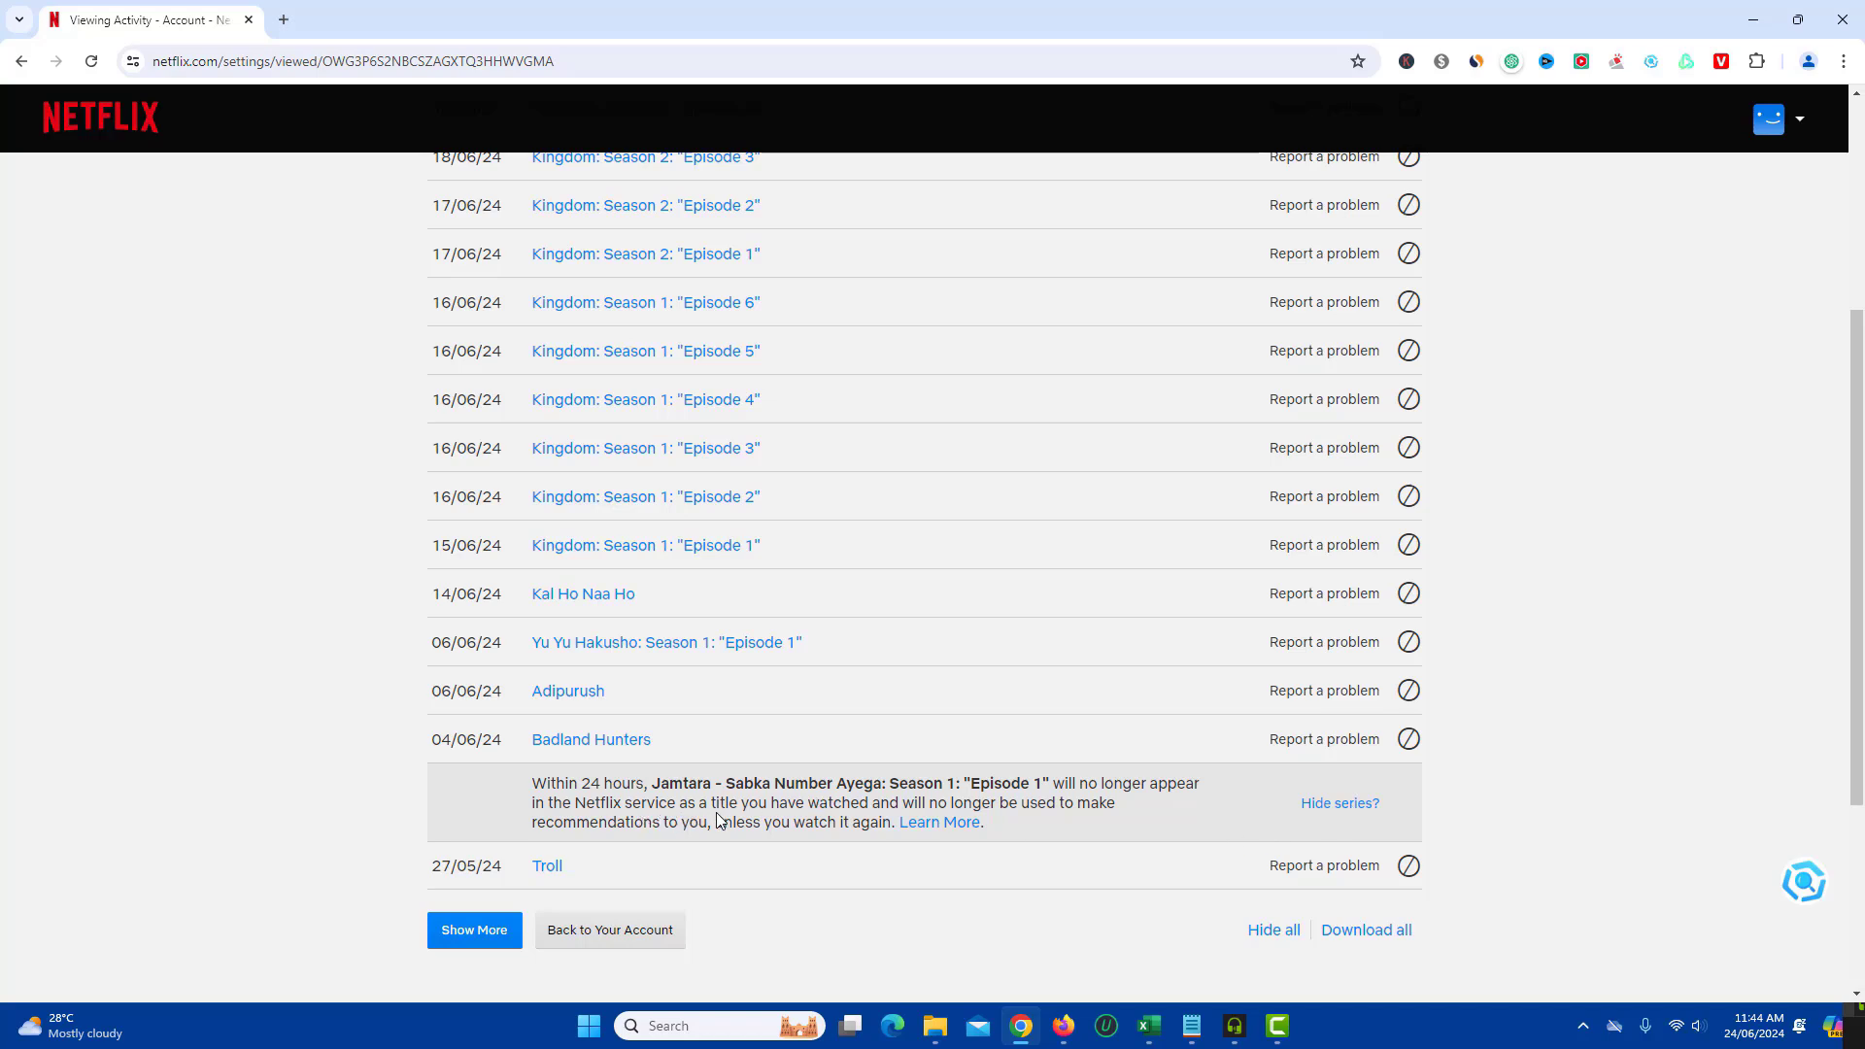
{"action": "mouse_move", "coordinate": [975, 823]}
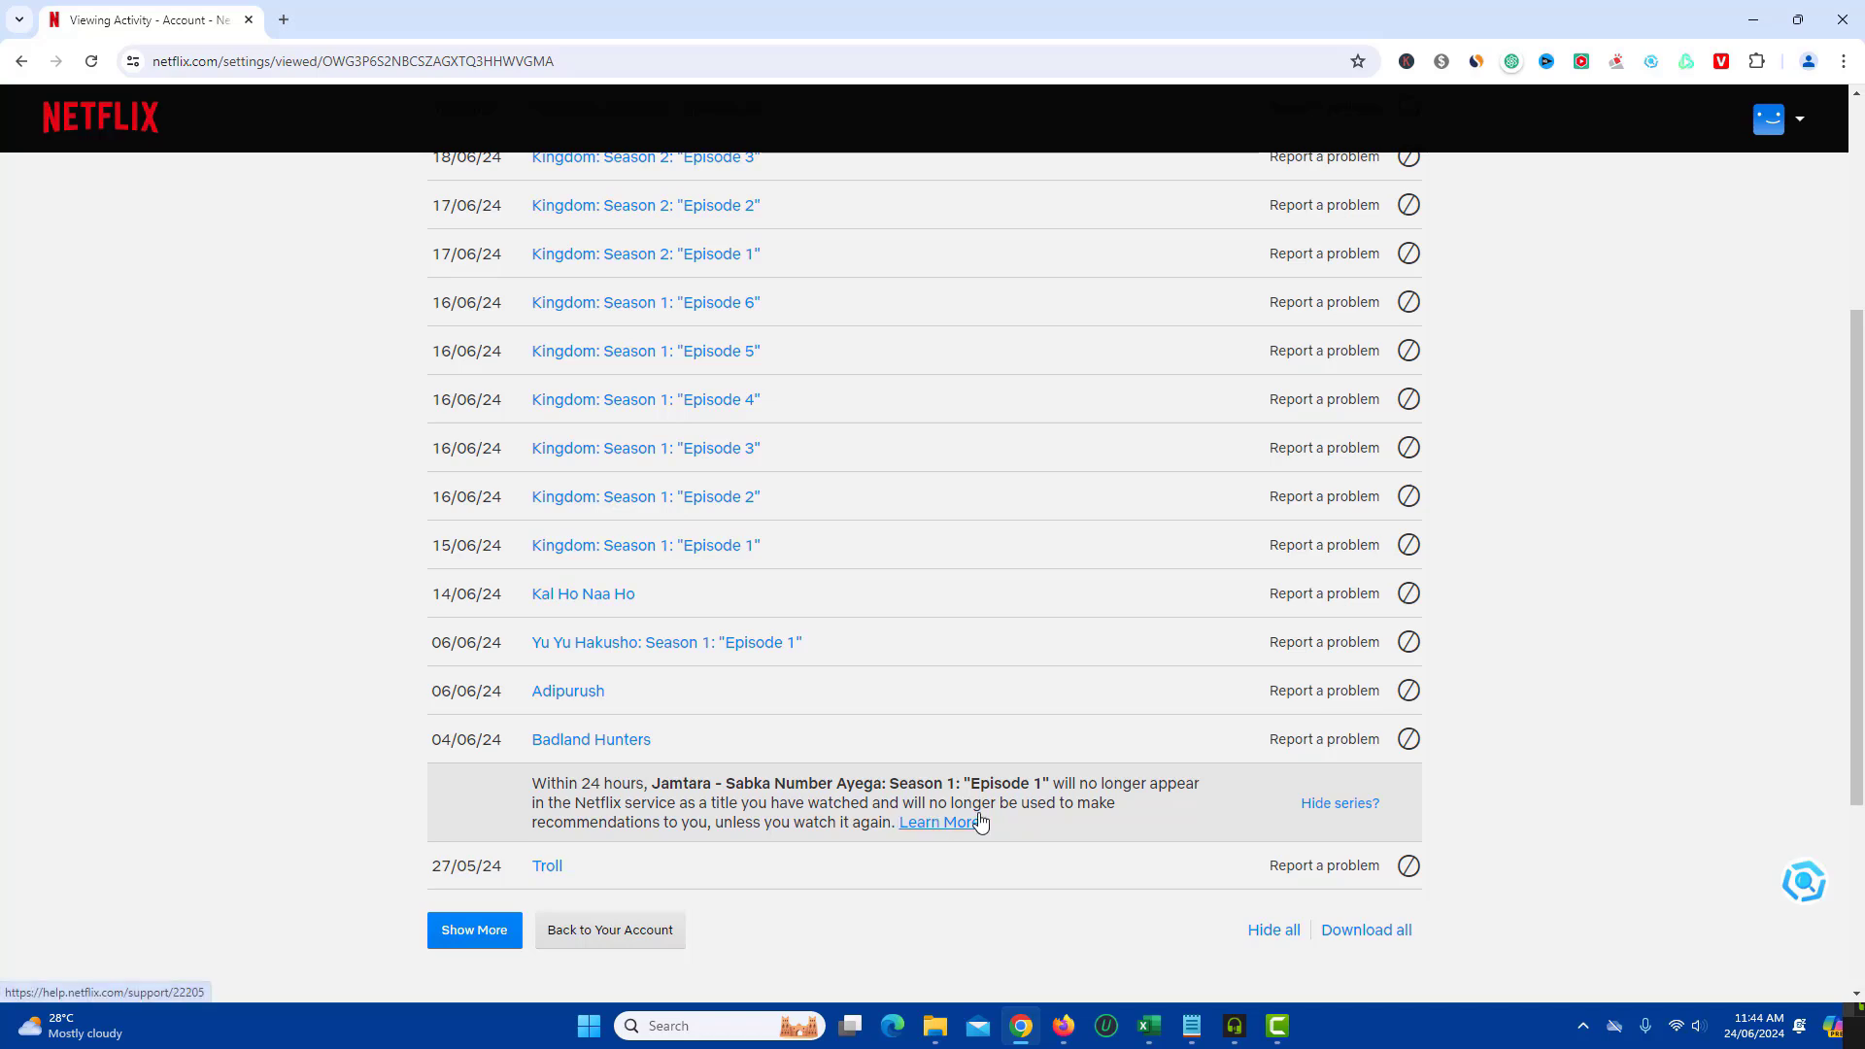
{"action": "mouse_move", "coordinate": [676, 836]}
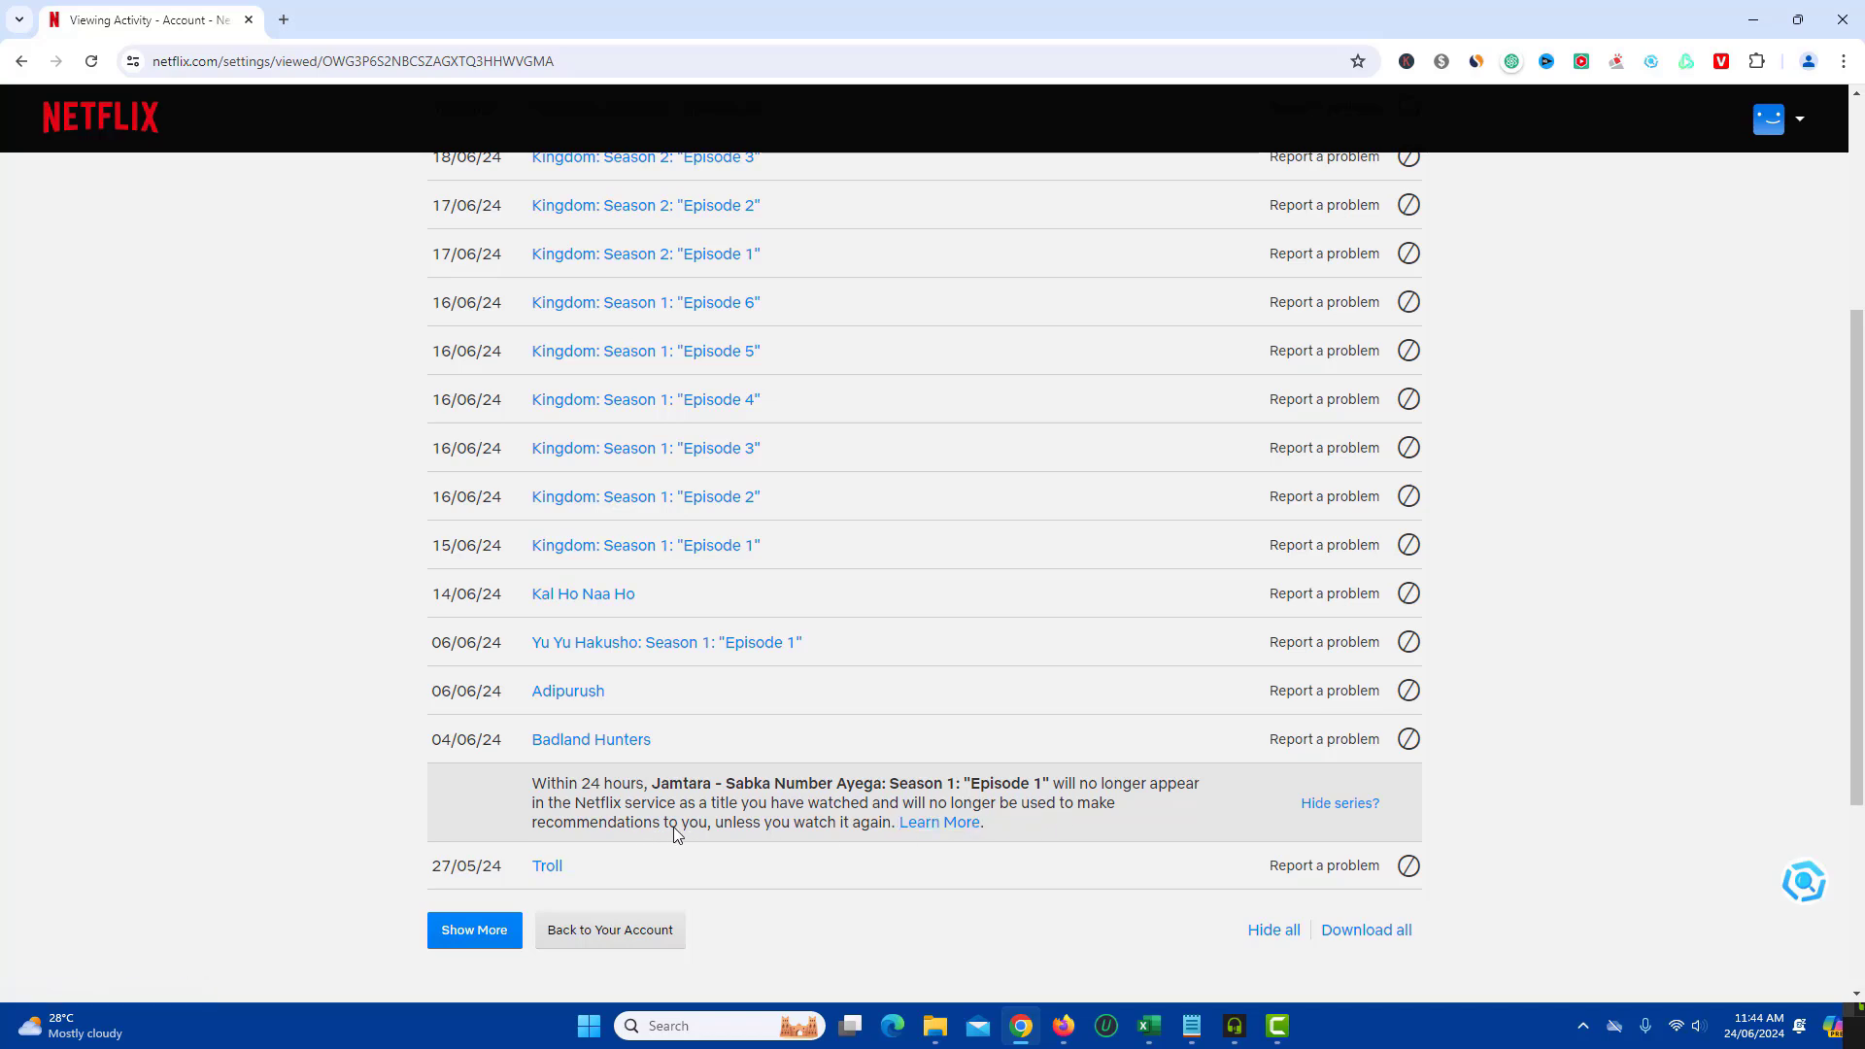
{"action": "mouse_move", "coordinate": [738, 868]}
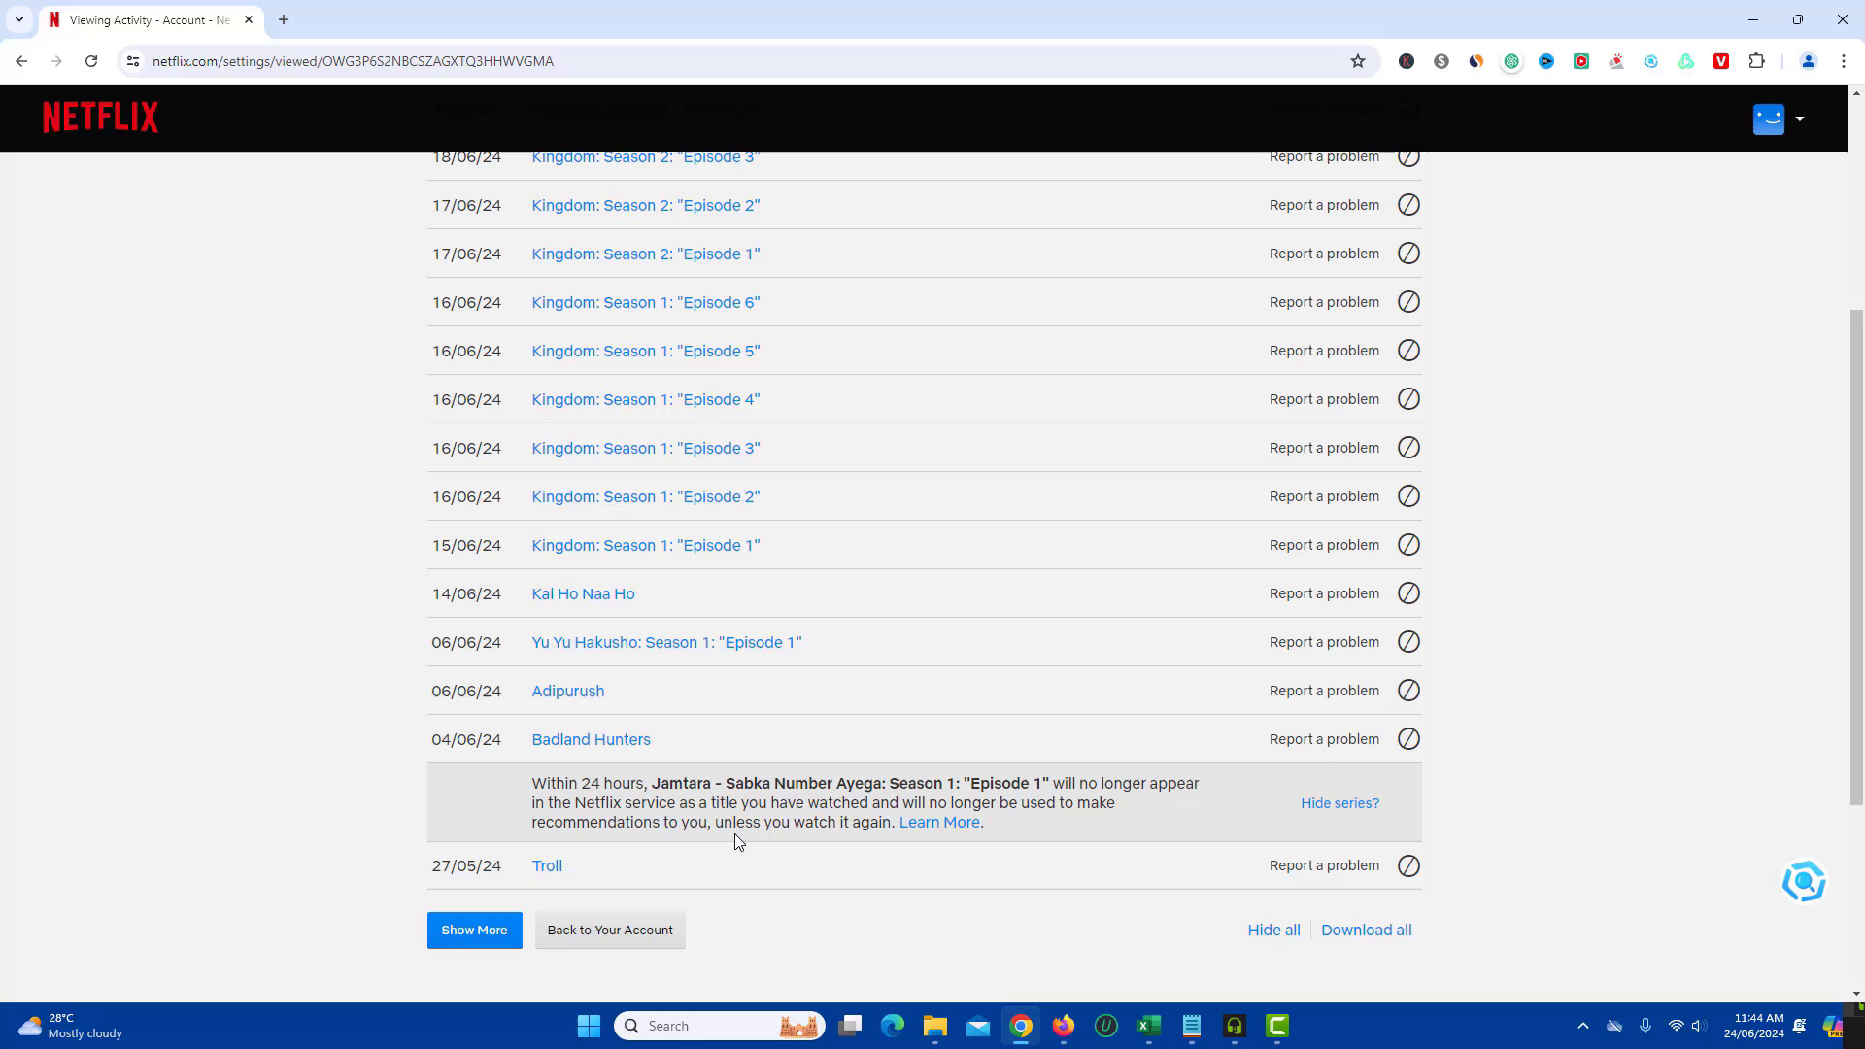
{"action": "mouse_move", "coordinate": [1542, 754]}
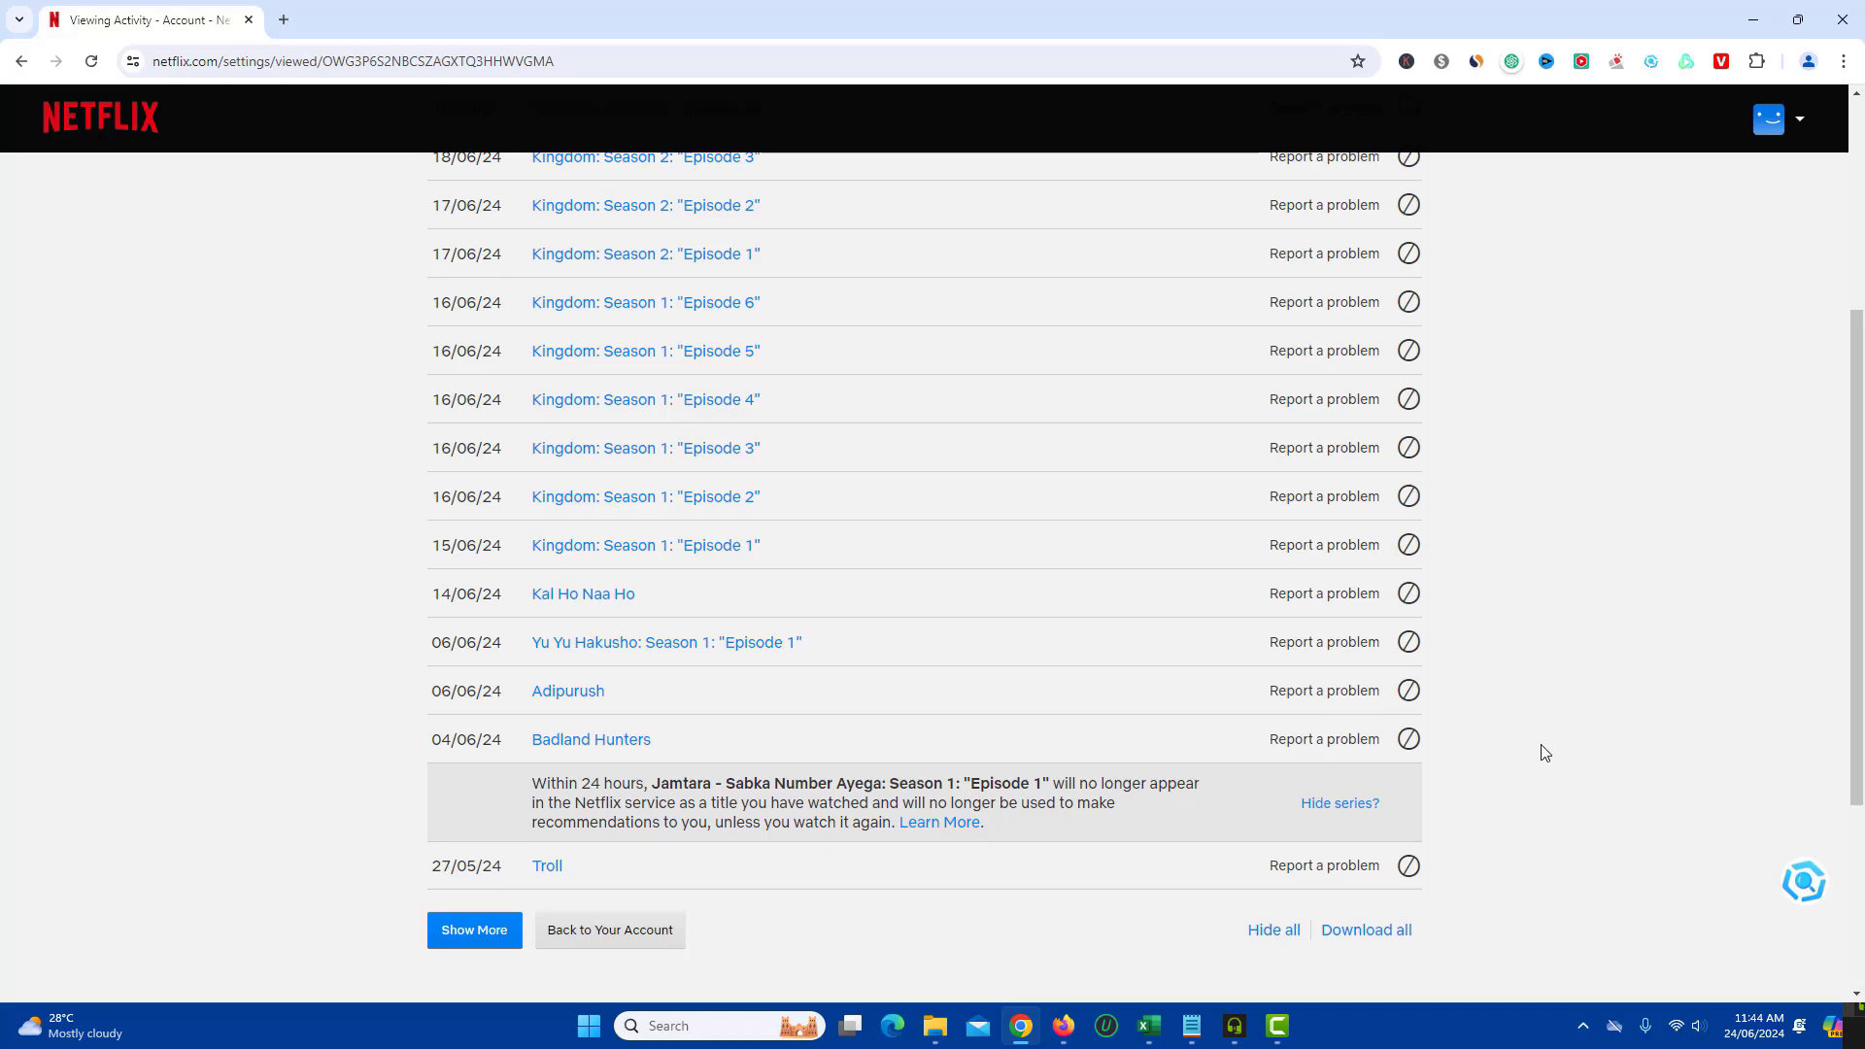